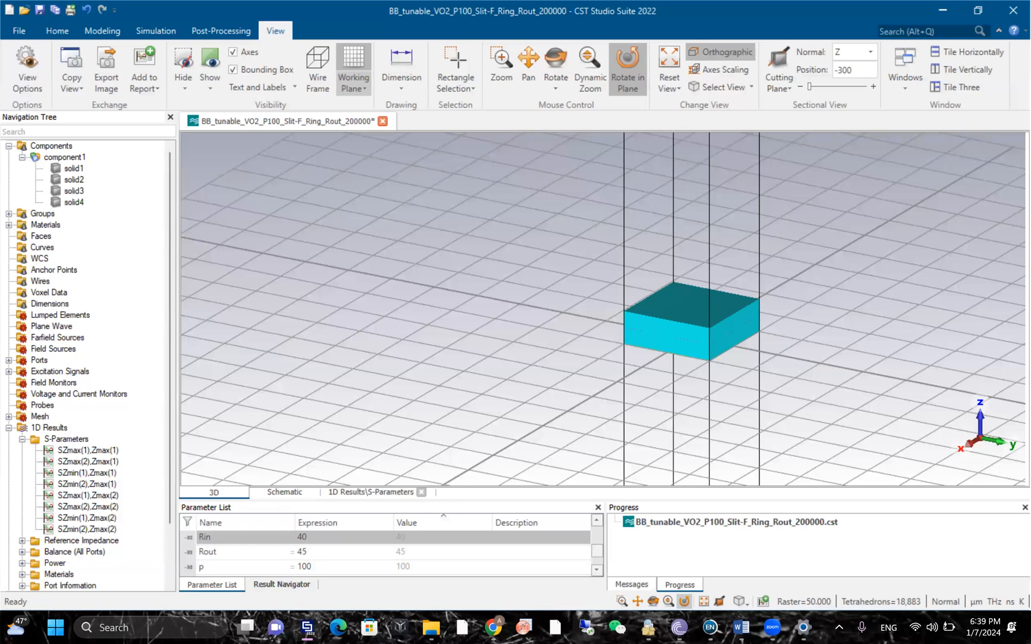
pyautogui.moveTo(453, 296)
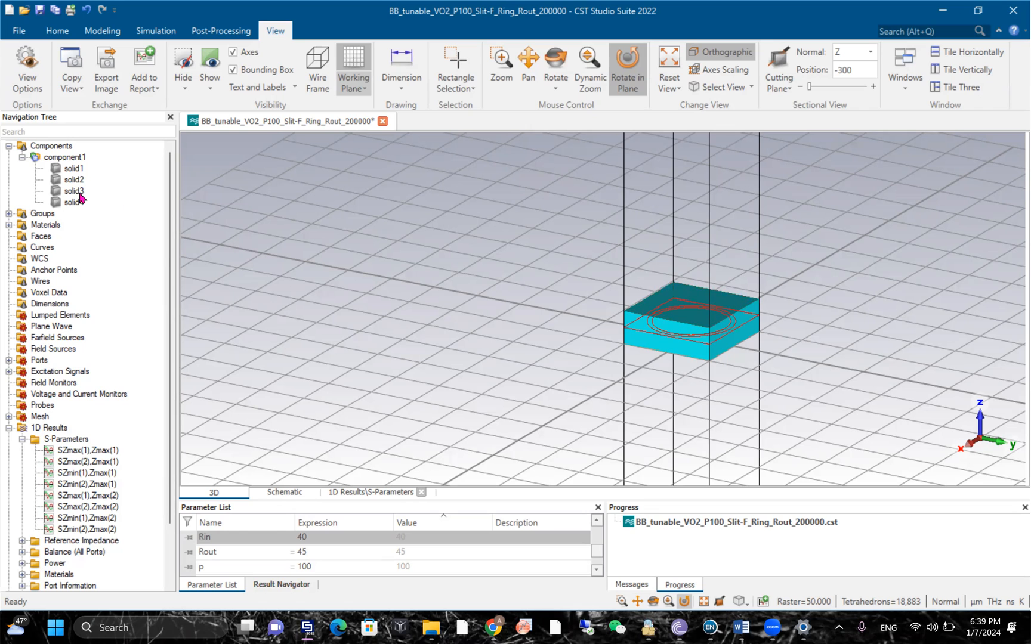
# Select solid3 in the Navigation Tree and bring up its context menu
pyautogui.click(72, 191)
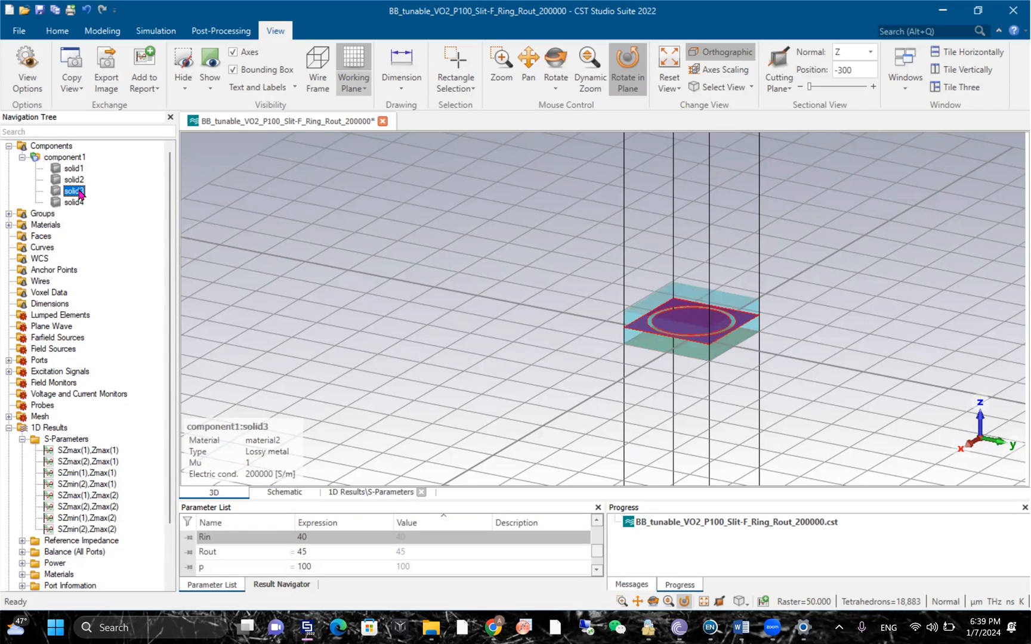
pyautogui.rightClick(74, 191)
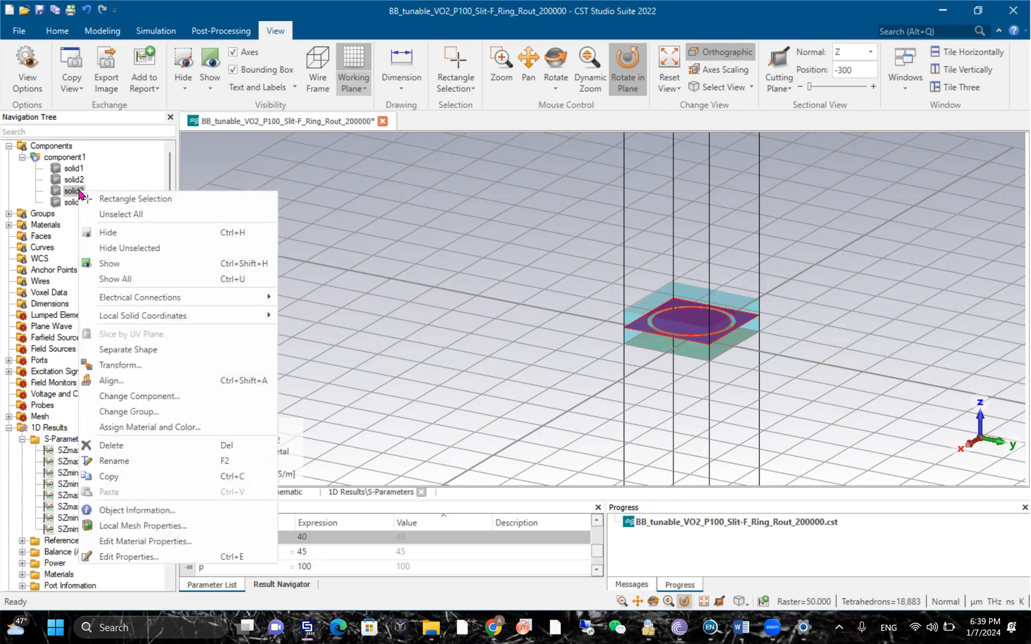
pyautogui.moveTo(136, 366)
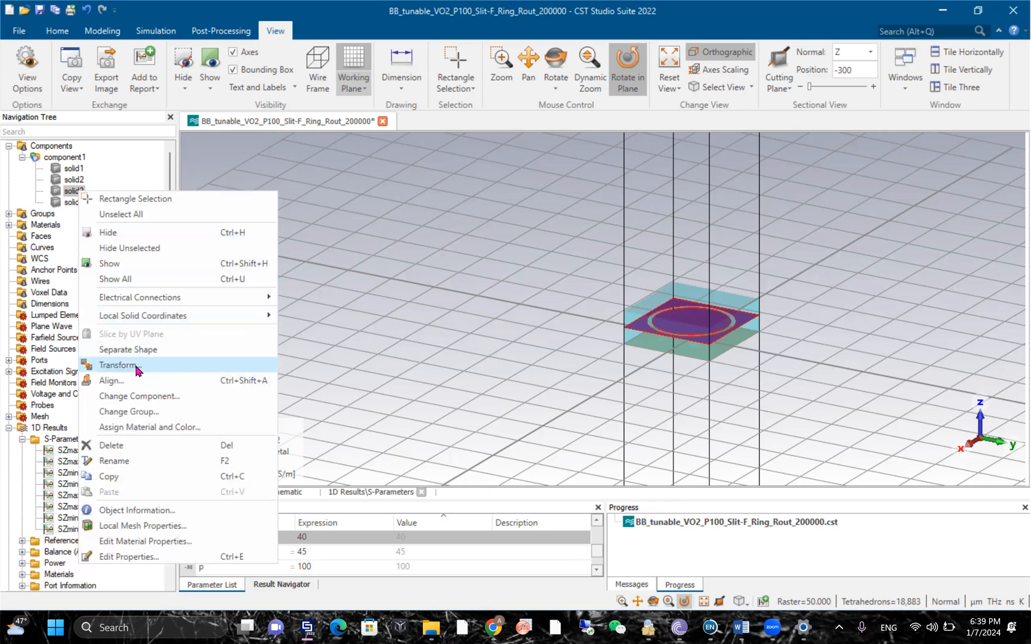
pyautogui.moveTo(143, 349)
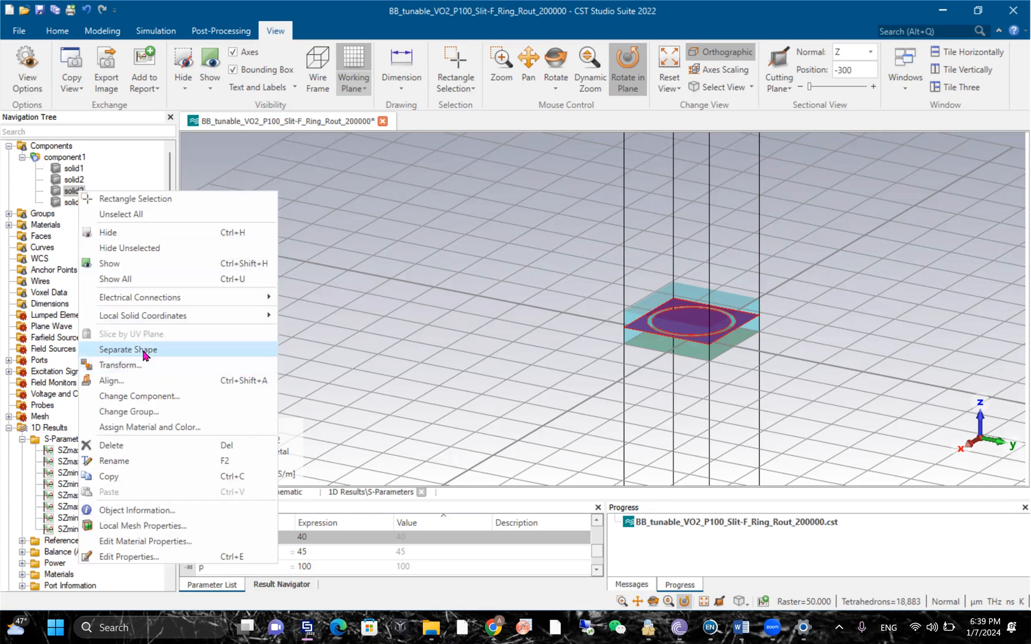
# Separate solid3 into solid3 and solid3_1, accepting that existing results are deleted
pyautogui.click(128, 349)
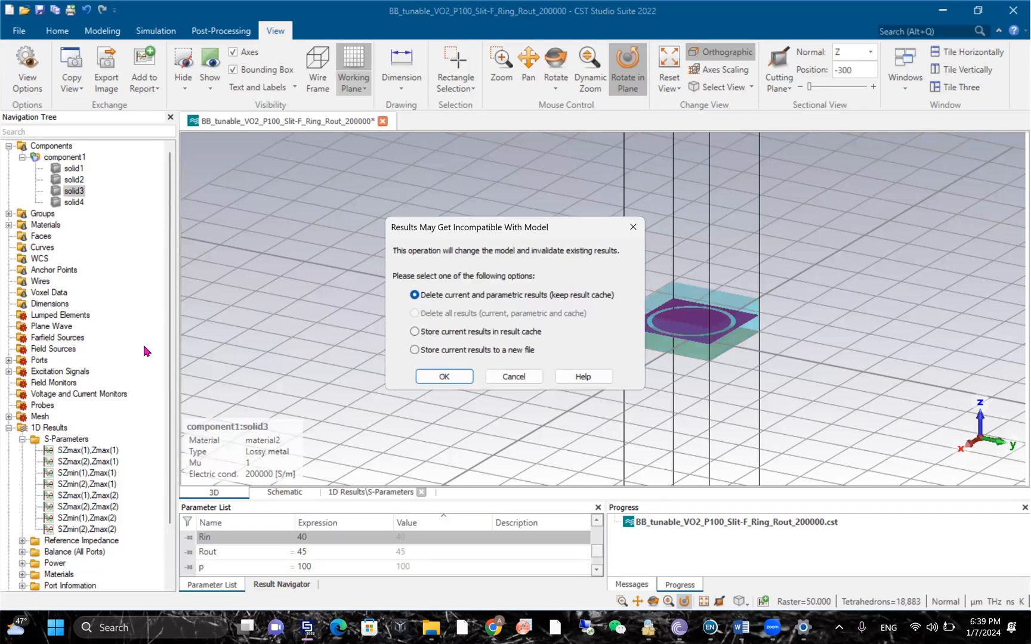
pyautogui.click(443, 377)
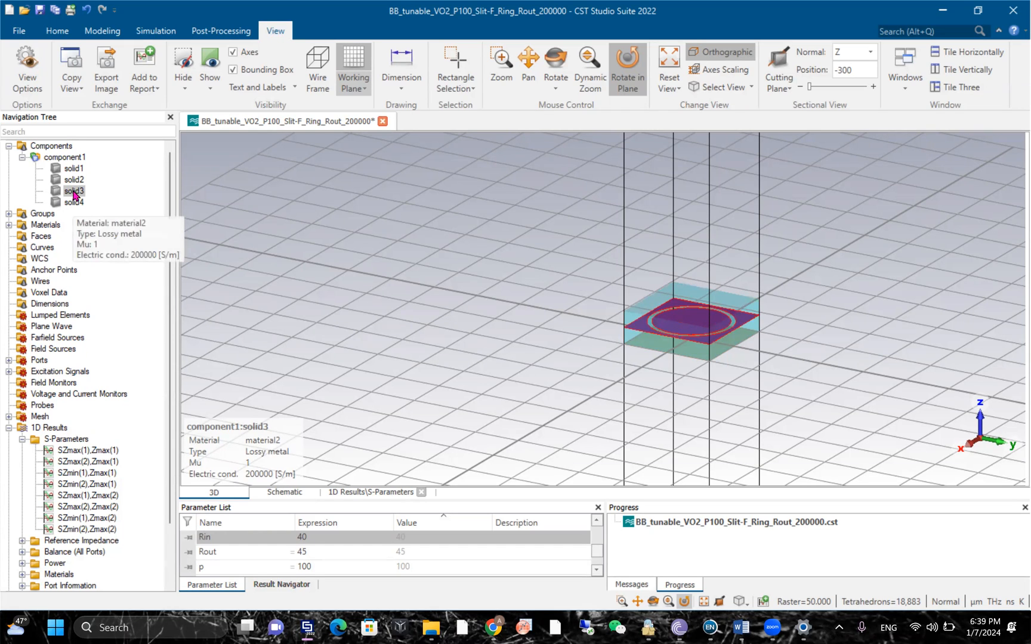
pyautogui.rightClick(73, 191)
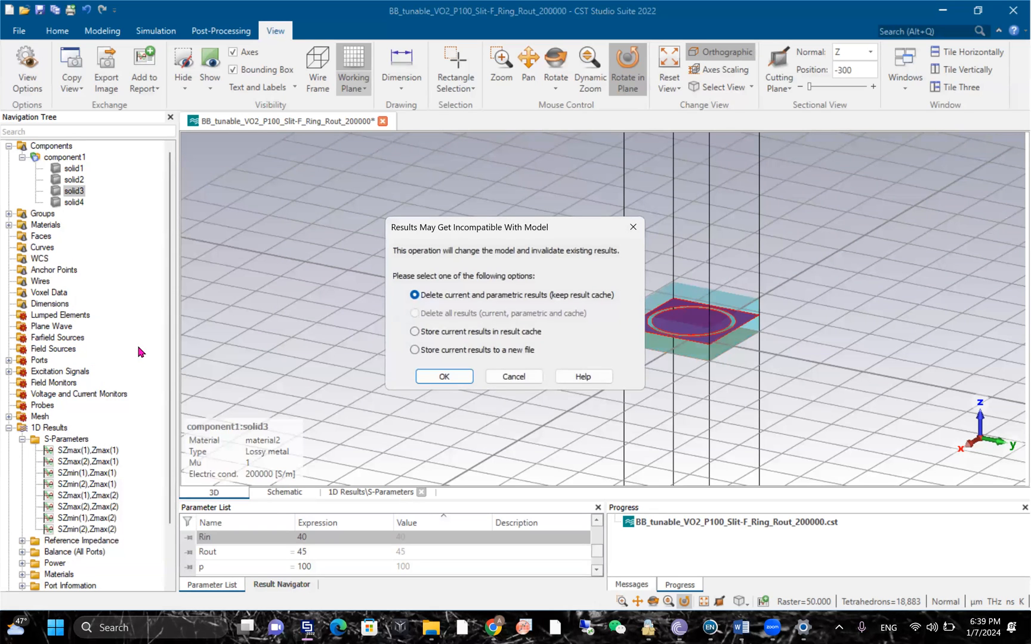
pyautogui.click(444, 375)
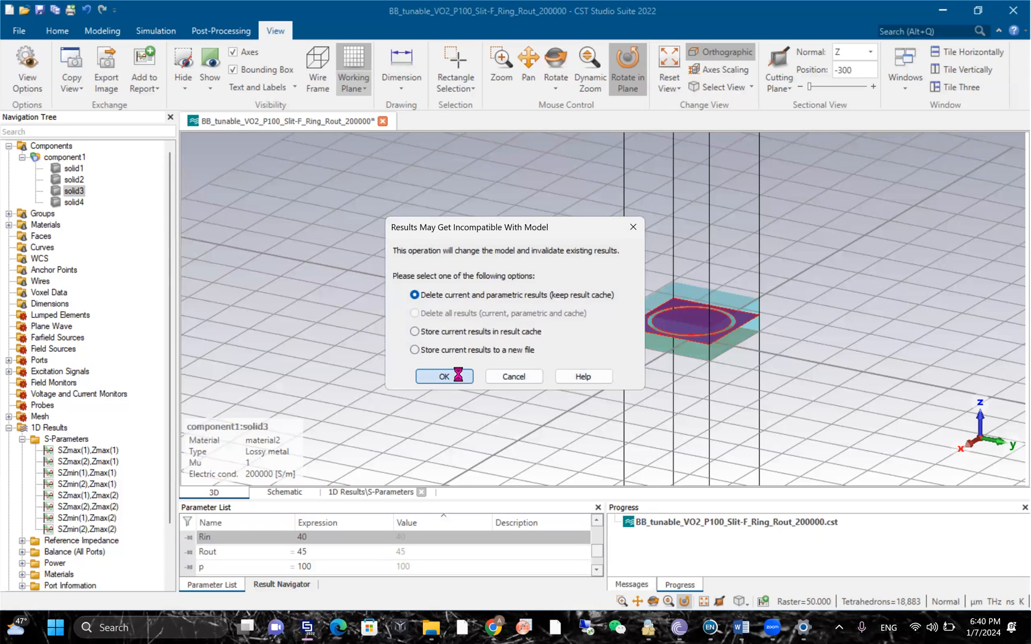
pyautogui.click(444, 376)
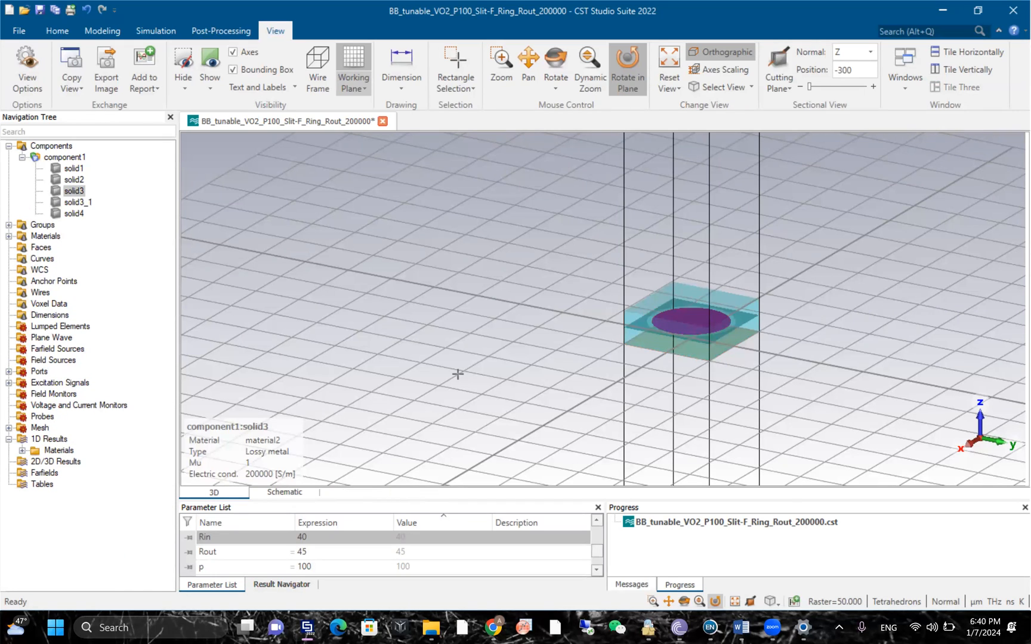
pyautogui.moveTo(76, 202)
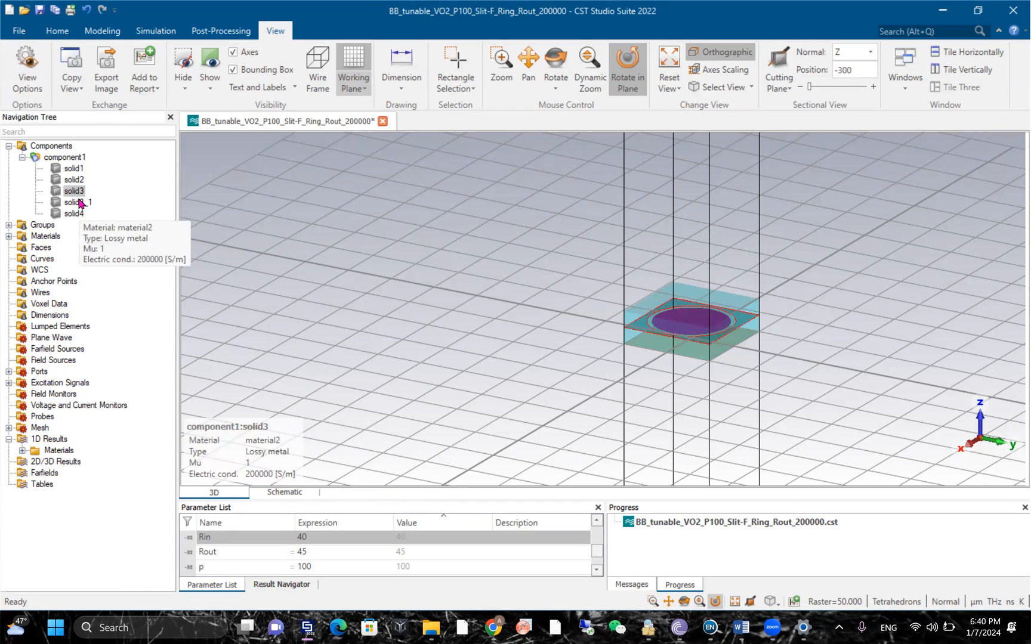
pyautogui.click(77, 202)
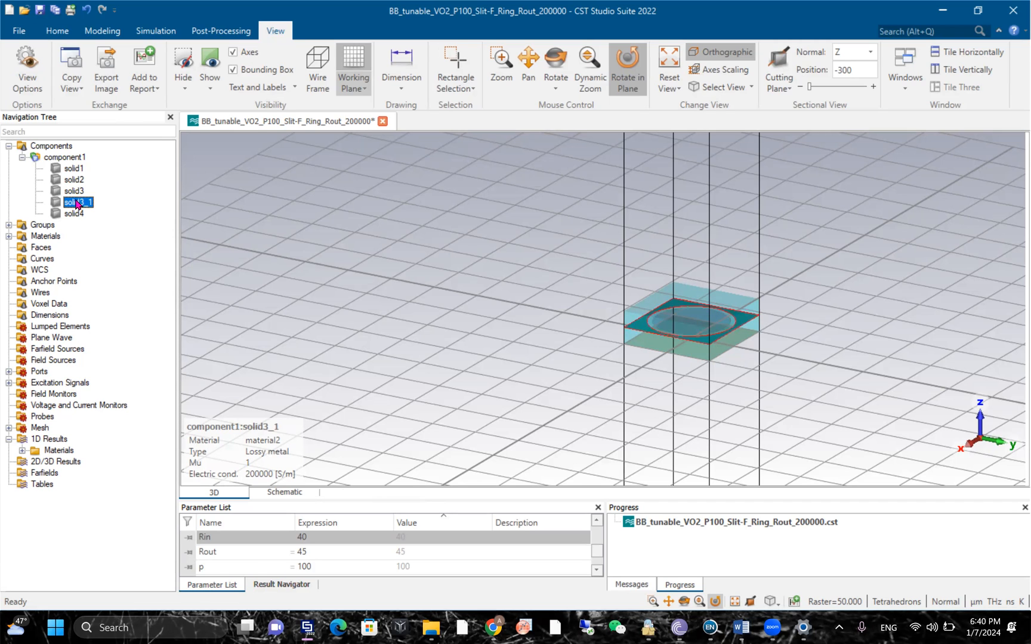
pyautogui.rightClick(77, 202)
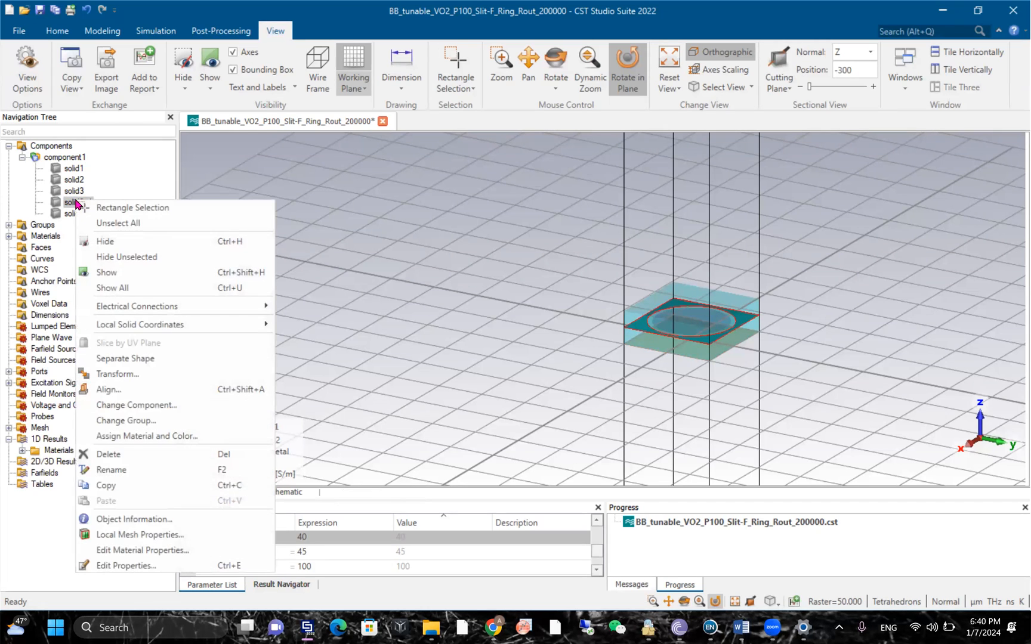
pyautogui.moveTo(125, 359)
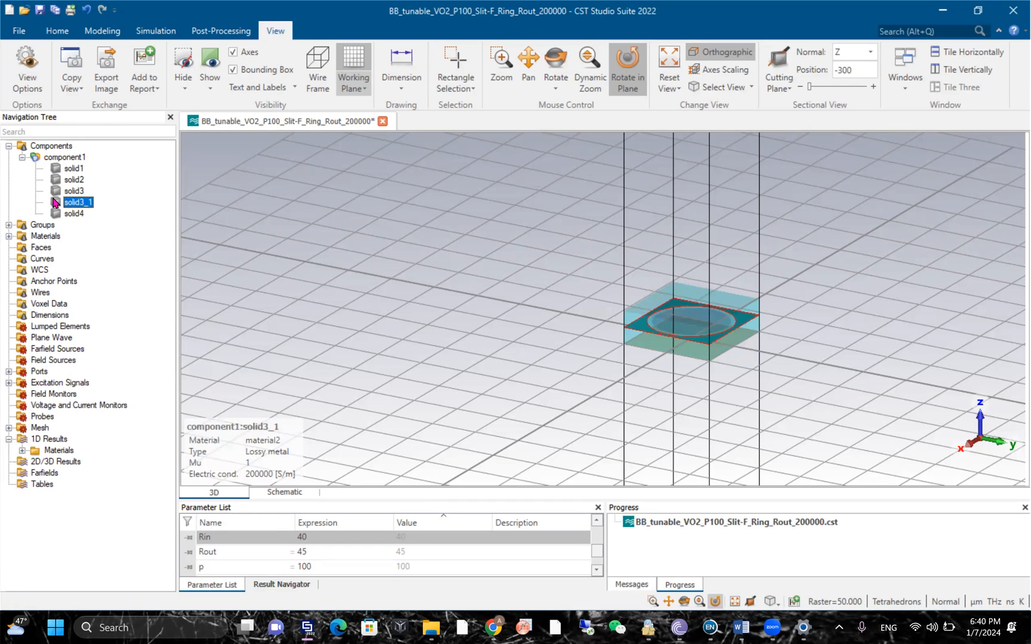
pyautogui.click(73, 191)
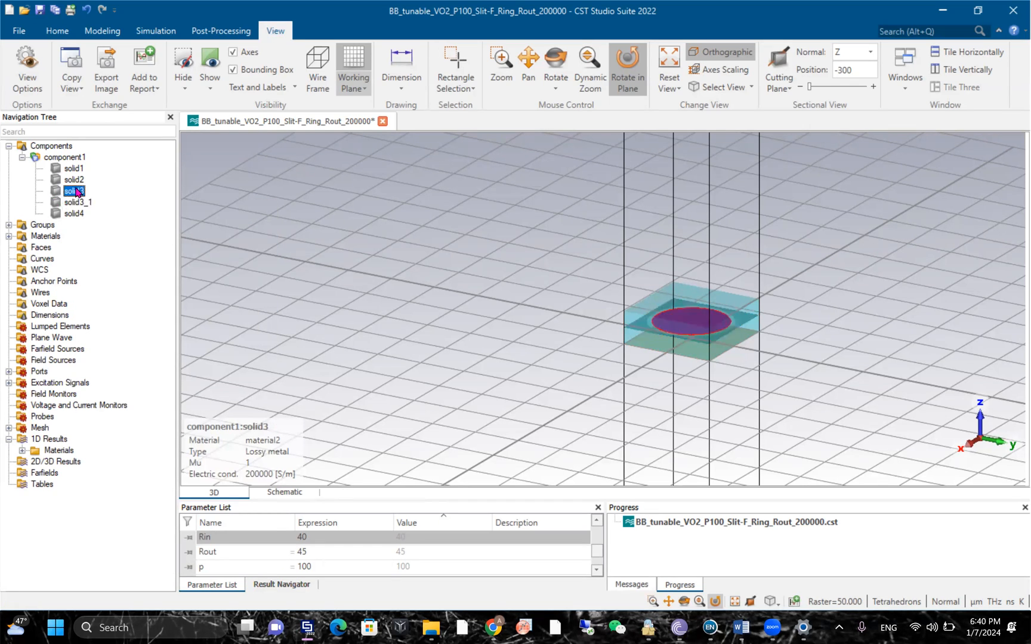
pyautogui.click(77, 201)
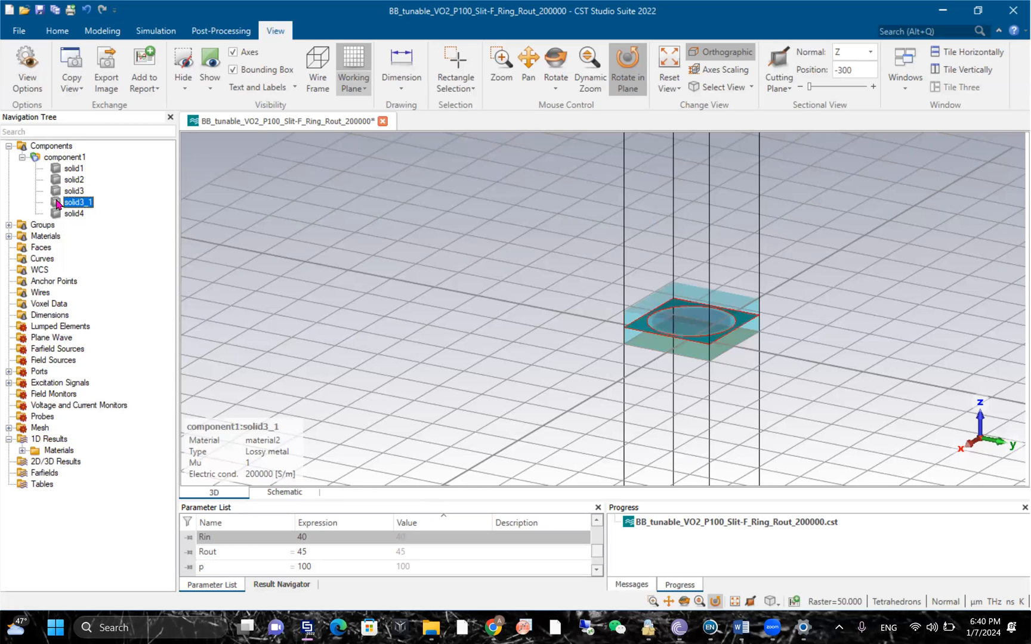
pyautogui.click(74, 191)
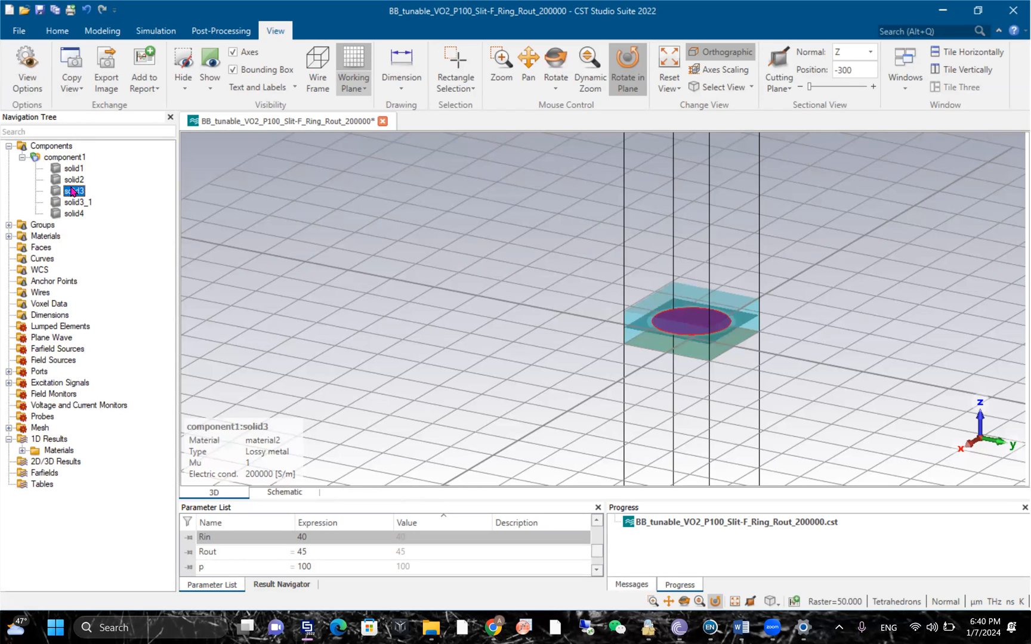
# Start a Translate transform of solid3 and preview a first X shift value
pyautogui.rightClick(73, 191)
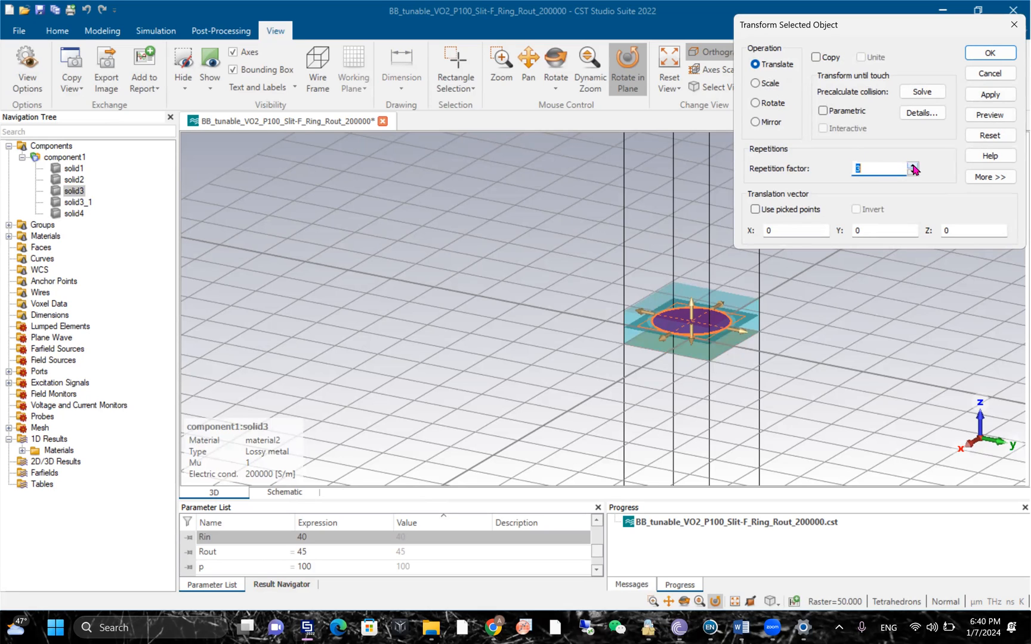
pyautogui.click(789, 231)
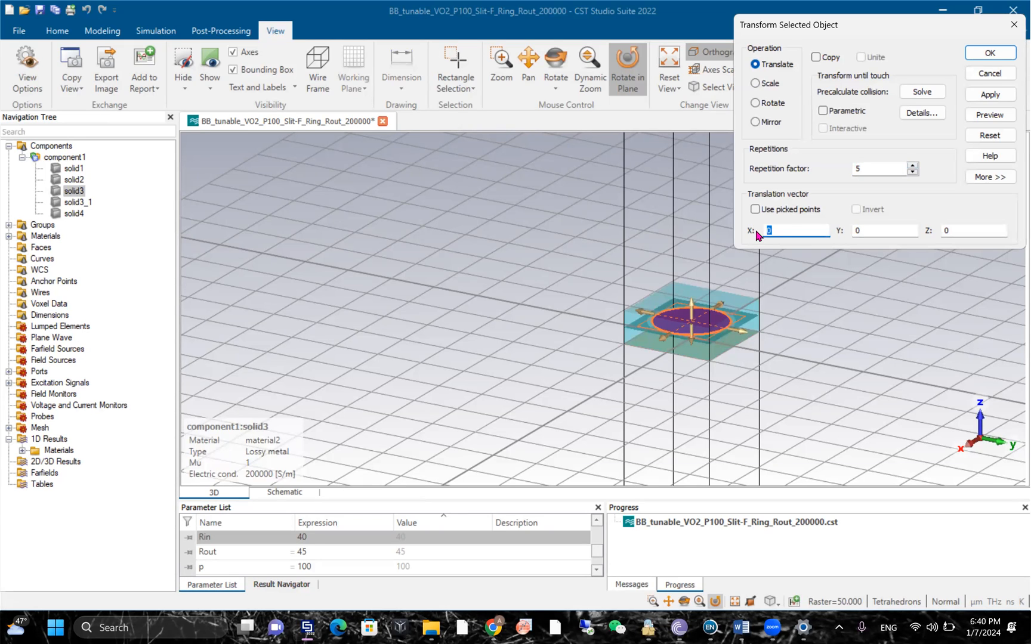
pyautogui.write('4')
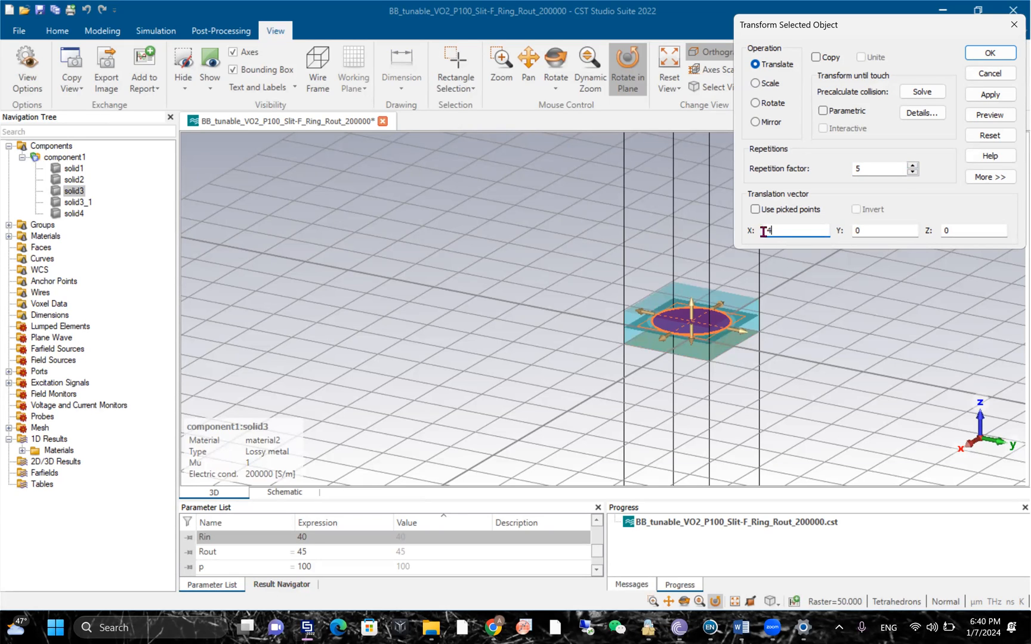
pyautogui.click(989, 115)
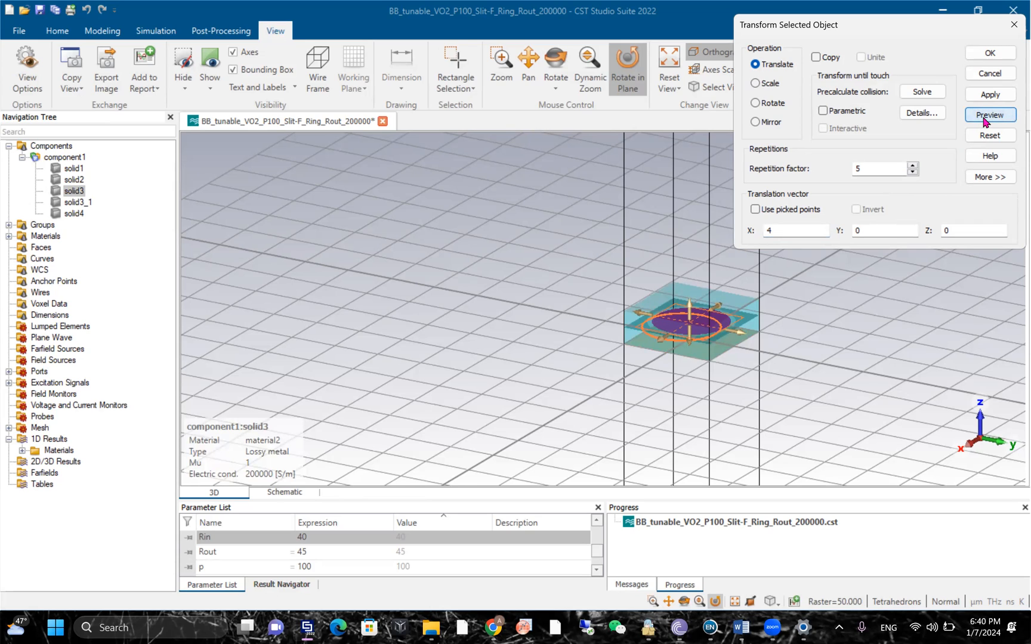
# Set the X translation to 100 with repetition factor 5 and preview the copies
pyautogui.click(794, 231)
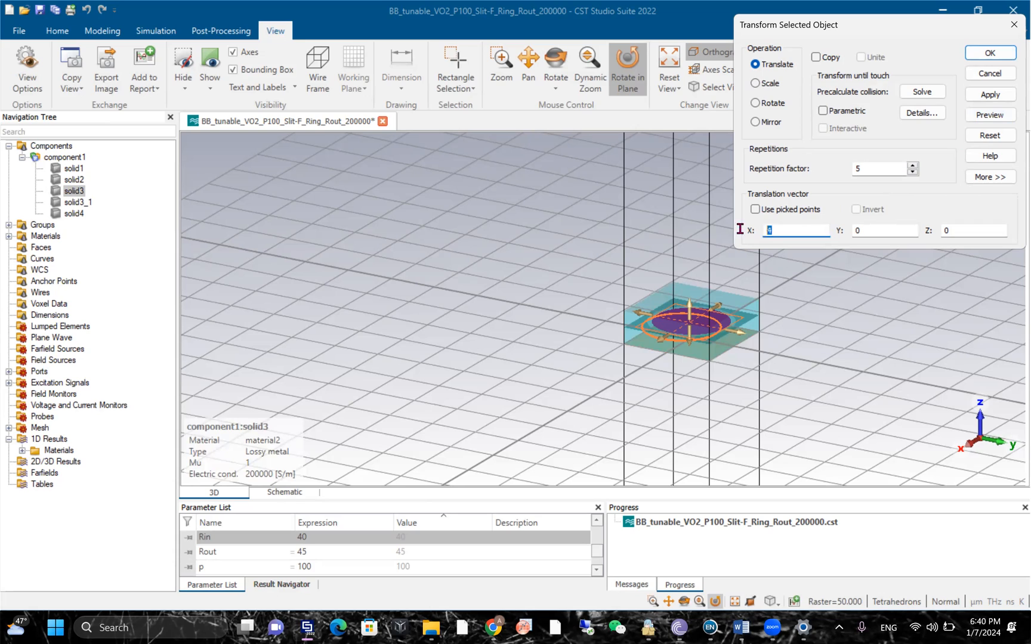
pyautogui.write('1')
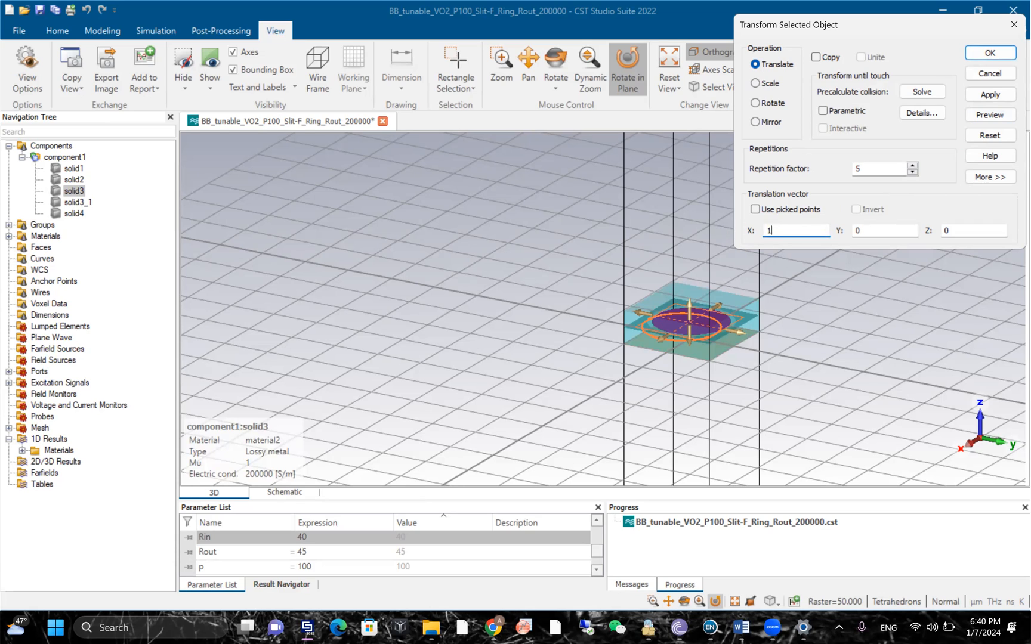
pyautogui.click(989, 115)
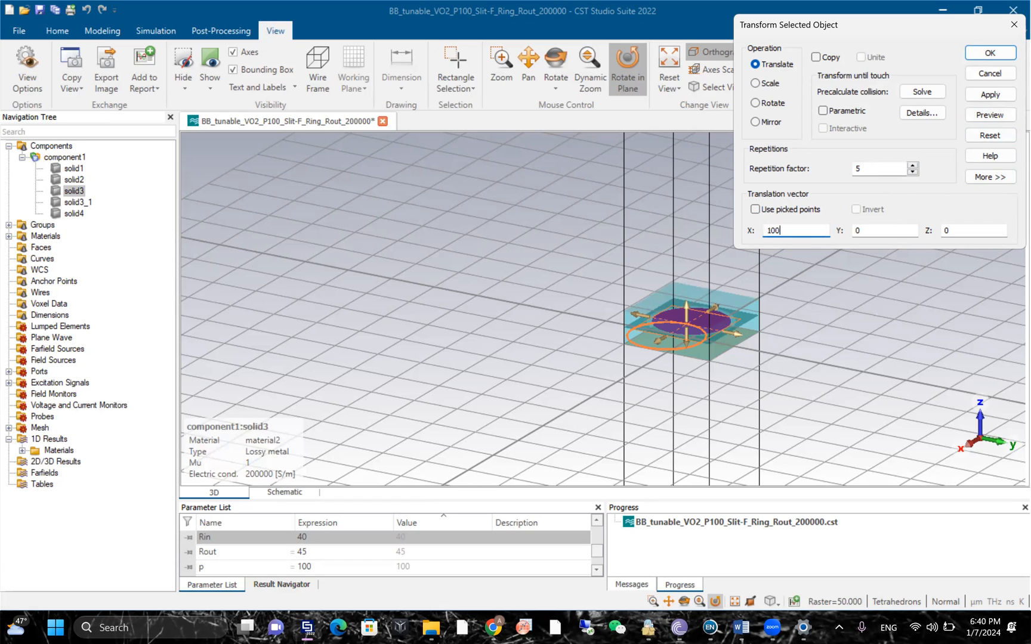
pyautogui.click(988, 114)
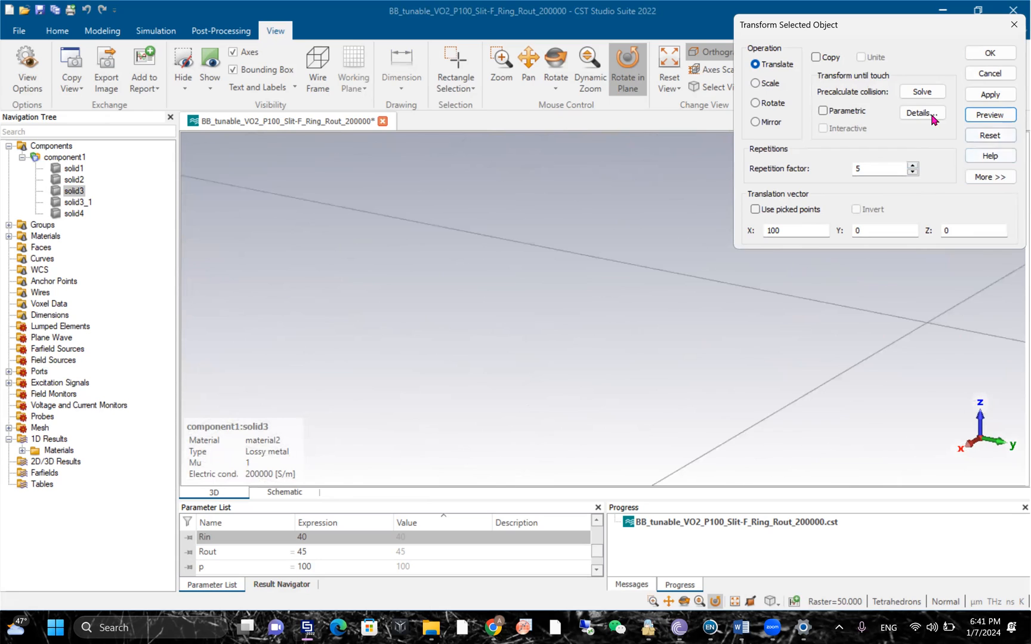
# Review the collision Details settings of the translate and close them
pyautogui.click(922, 112)
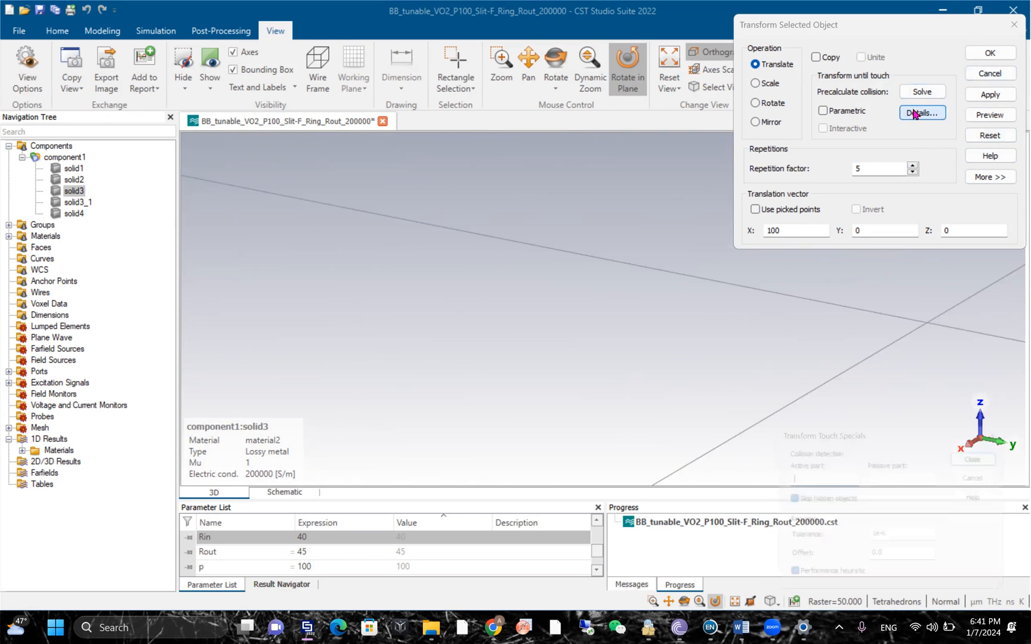
pyautogui.click(921, 112)
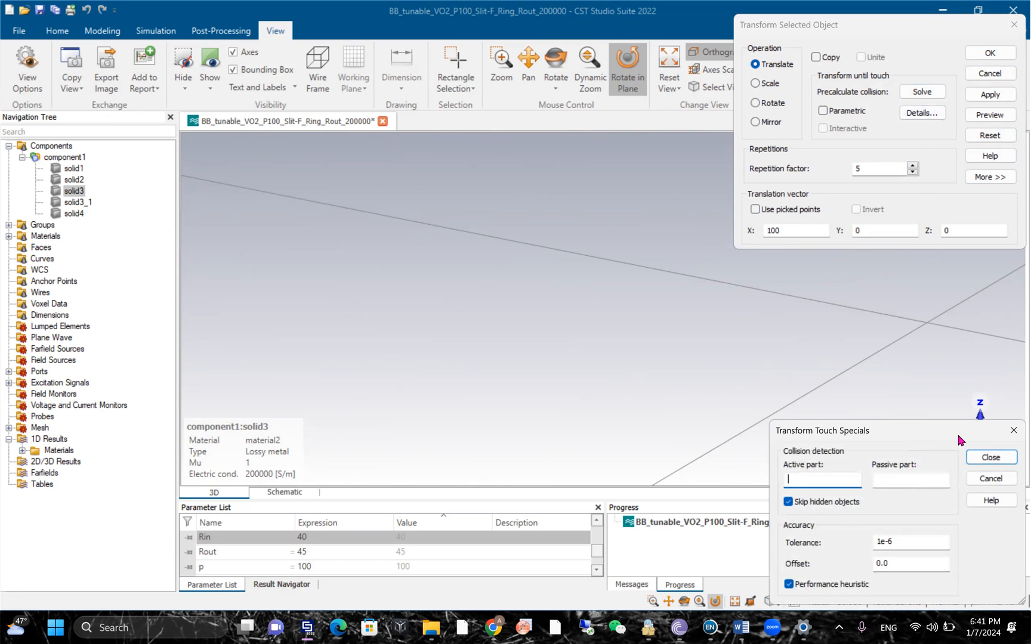
pyautogui.click(990, 457)
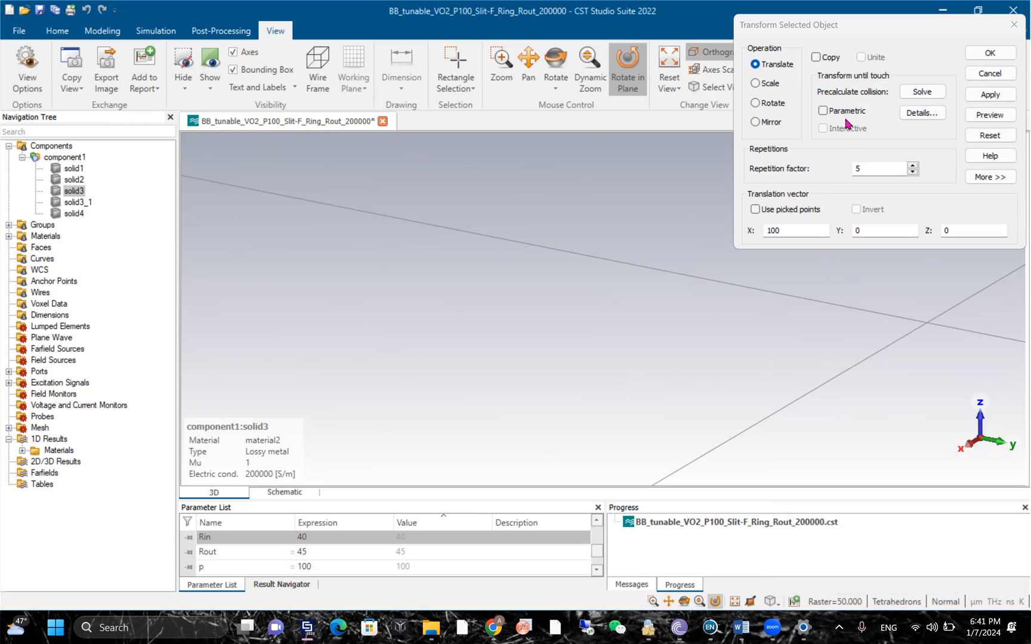
# Enable Parametric and Interactive for the transform-until-touch of solid3
pyautogui.click(822, 110)
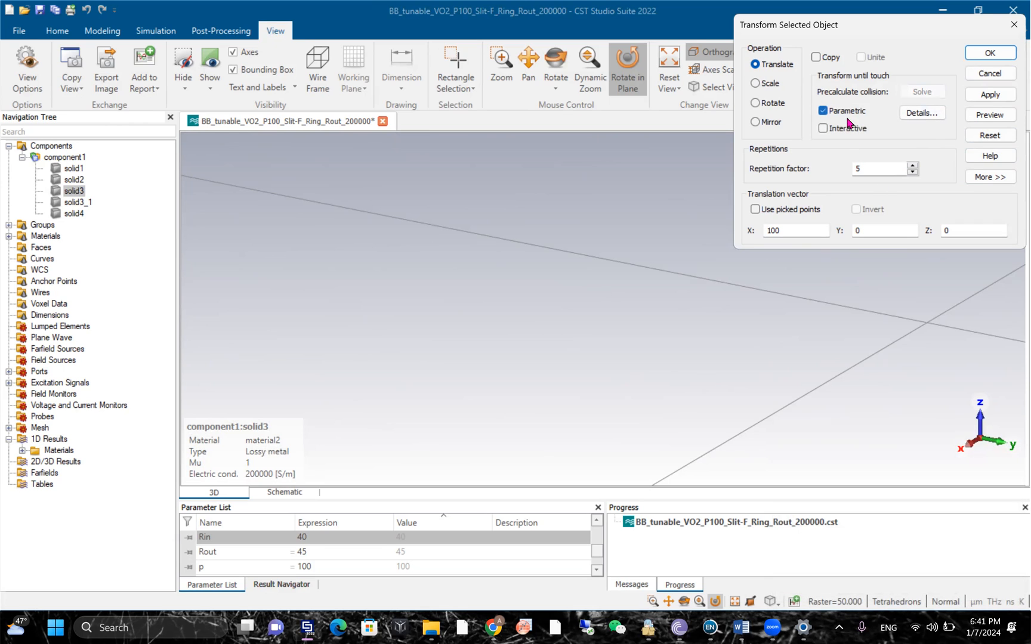
pyautogui.click(822, 110)
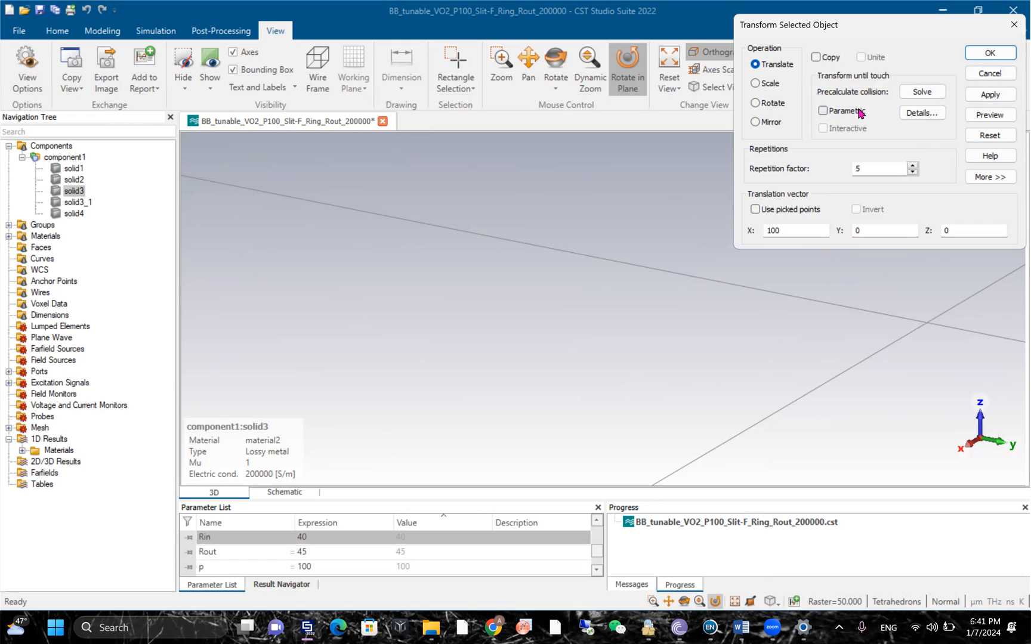
pyautogui.click(822, 110)
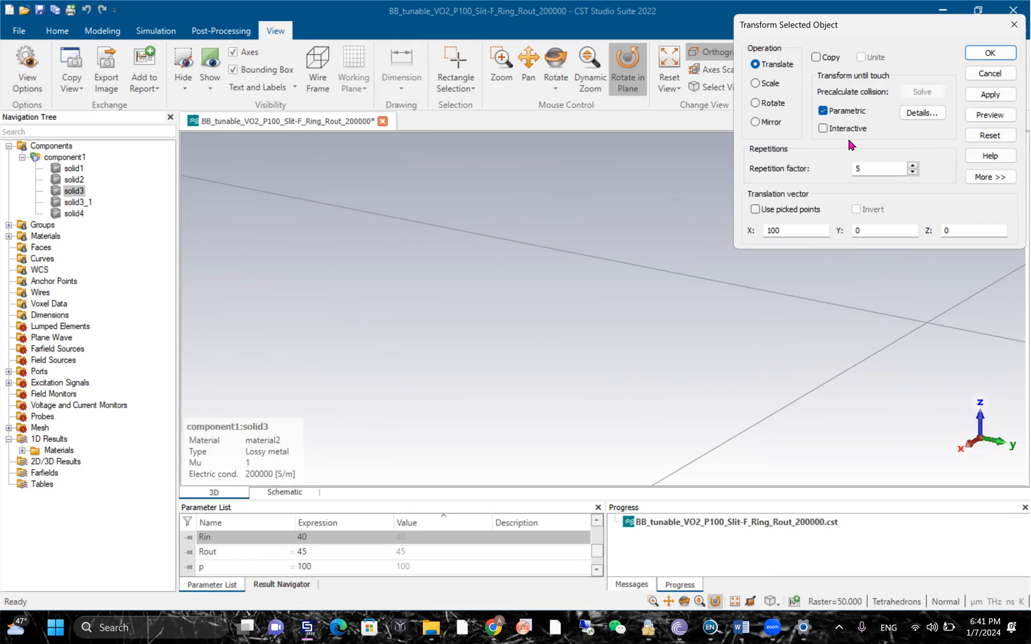
pyautogui.click(922, 113)
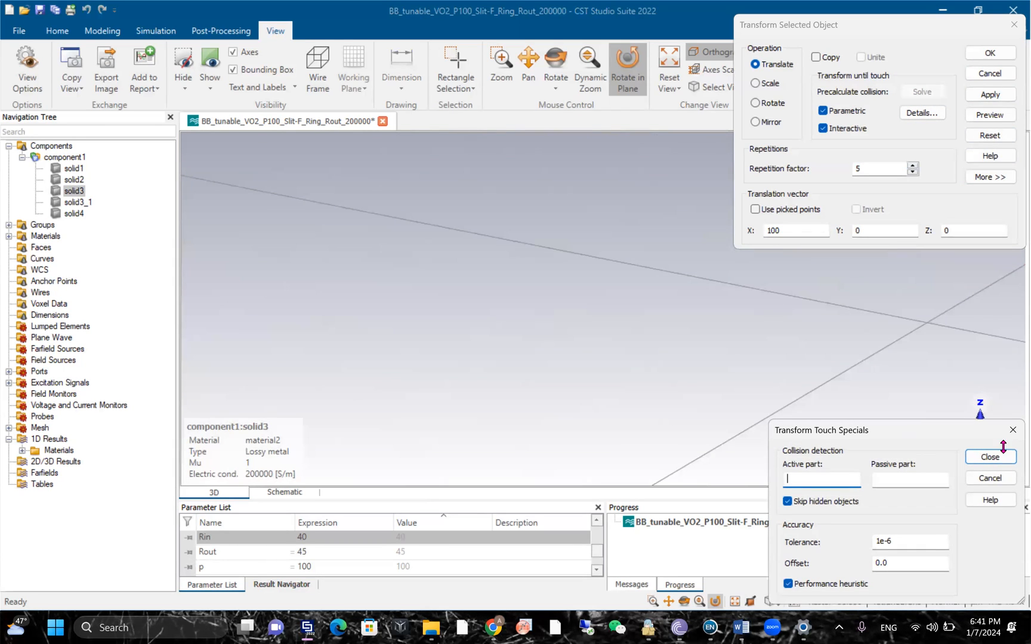
pyautogui.click(988, 457)
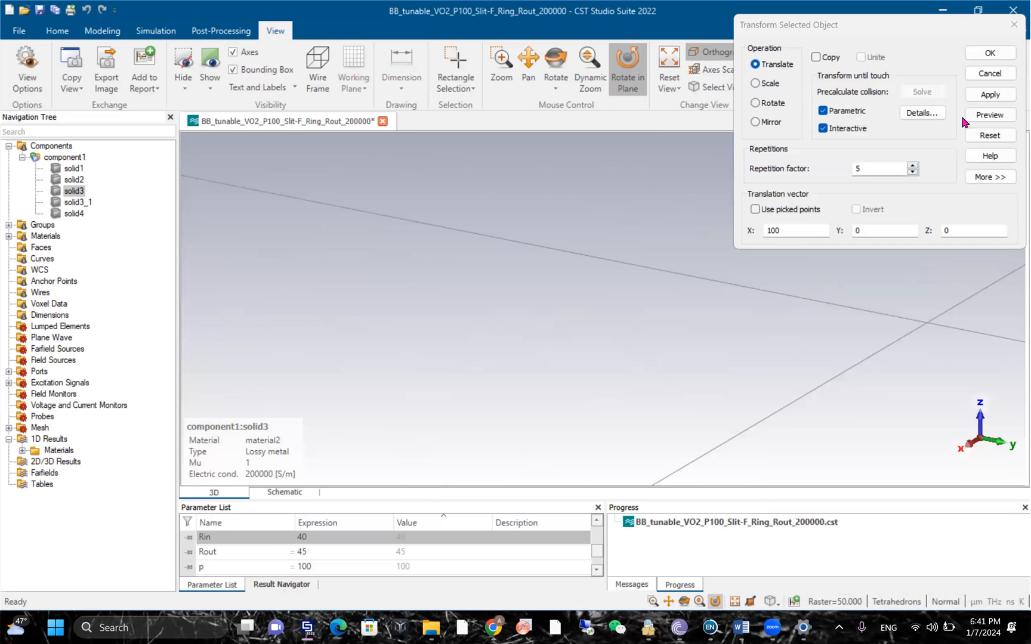
# Close the Transform dialog and show the construction history of solid3_1
pyautogui.click(988, 73)
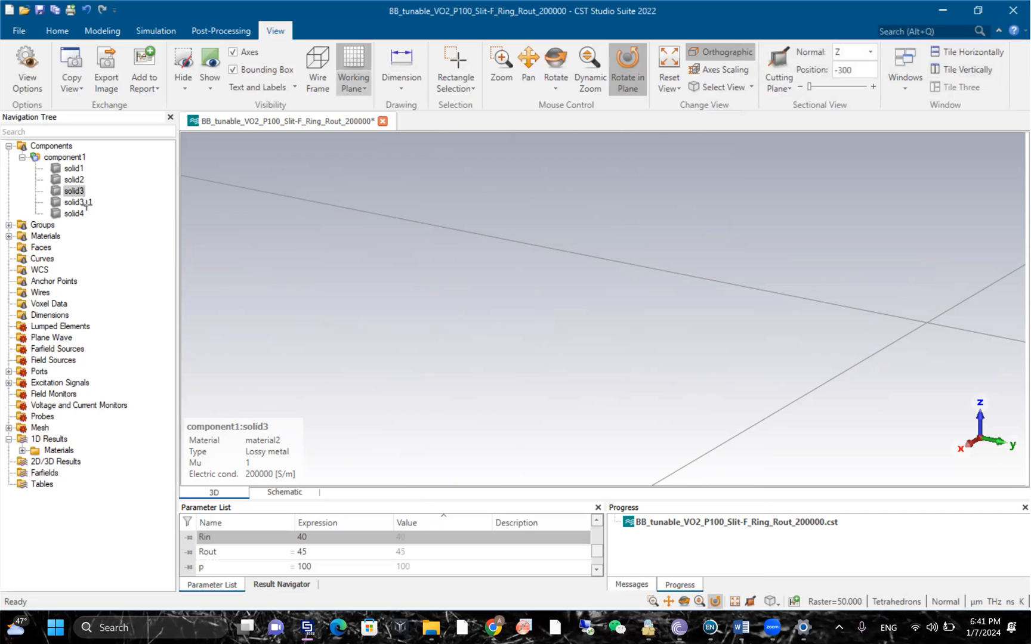
pyautogui.doubleClick(78, 201)
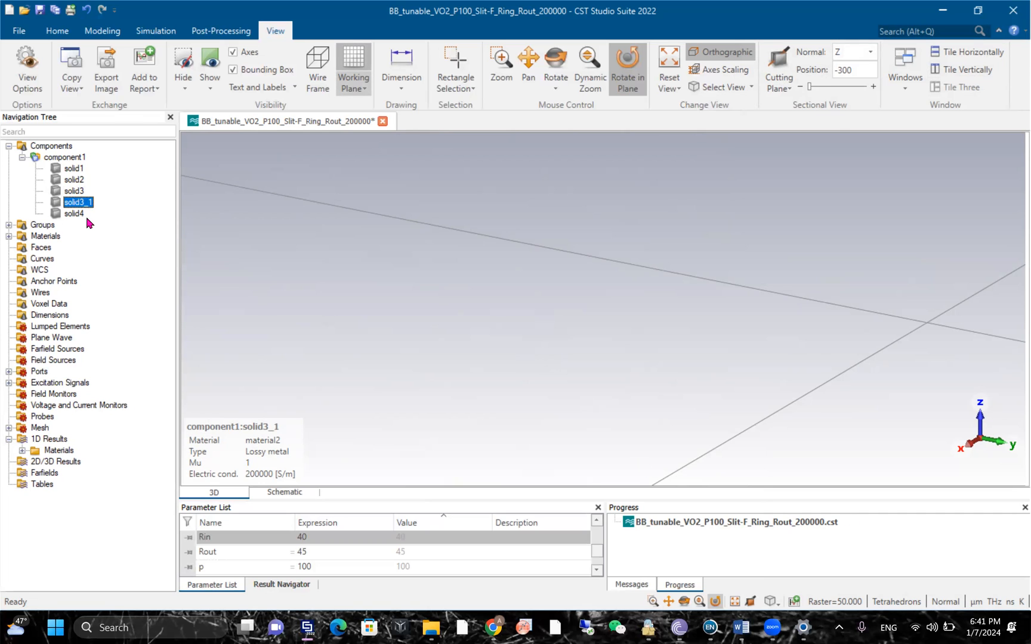
pyautogui.rightClick(78, 202)
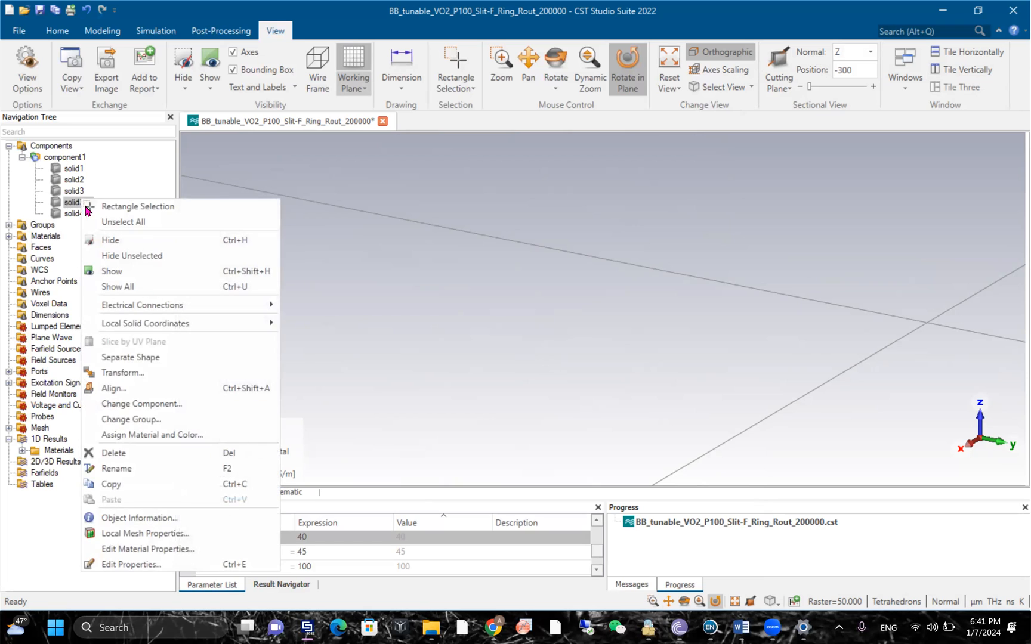
pyautogui.click(122, 373)
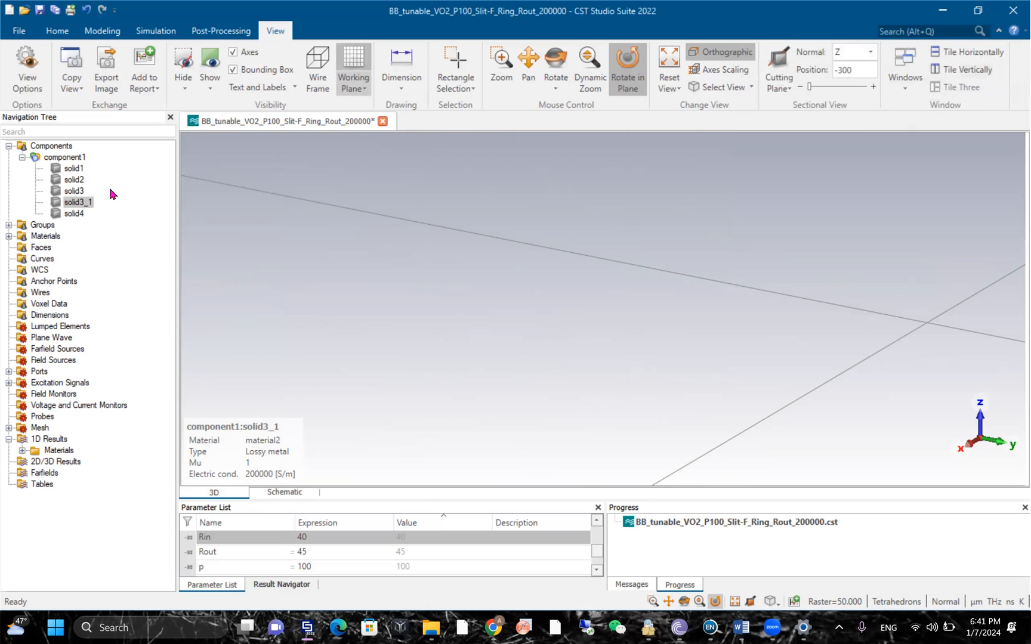
pyautogui.rightClick(77, 201)
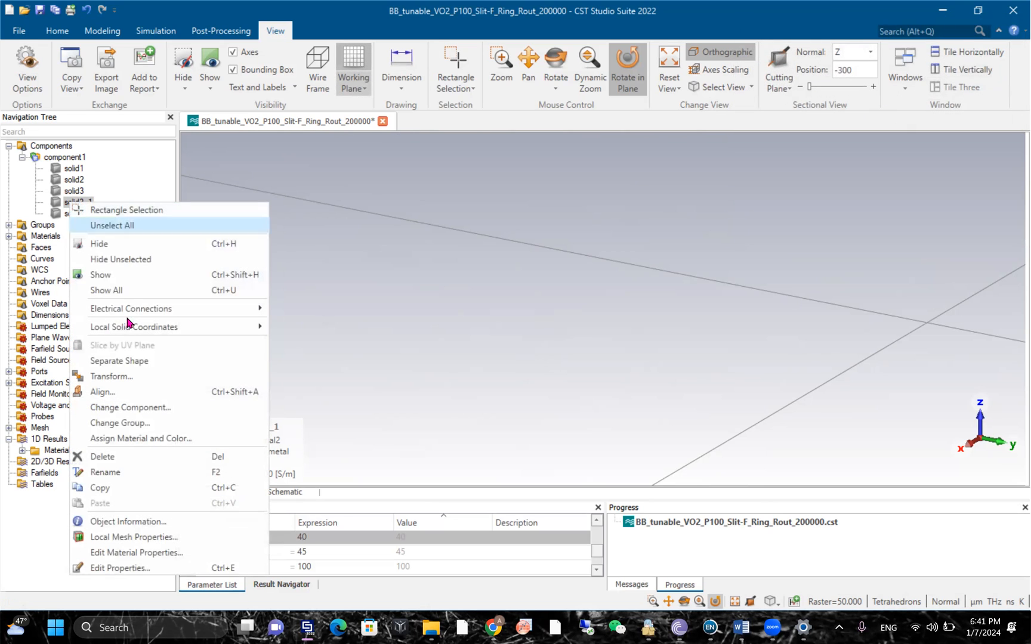
pyautogui.moveTo(127, 568)
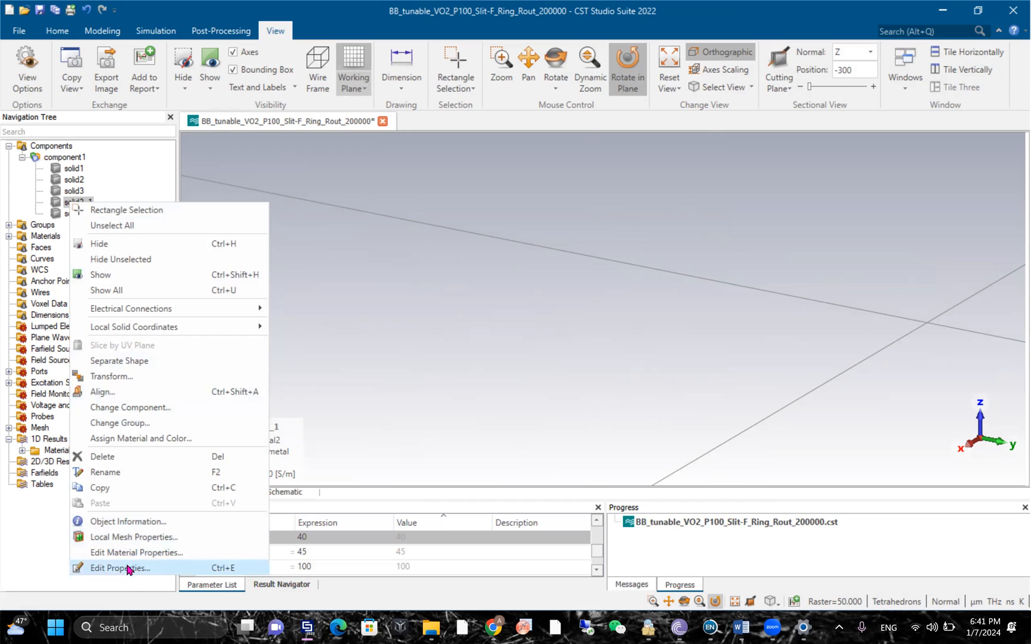
pyautogui.click(121, 567)
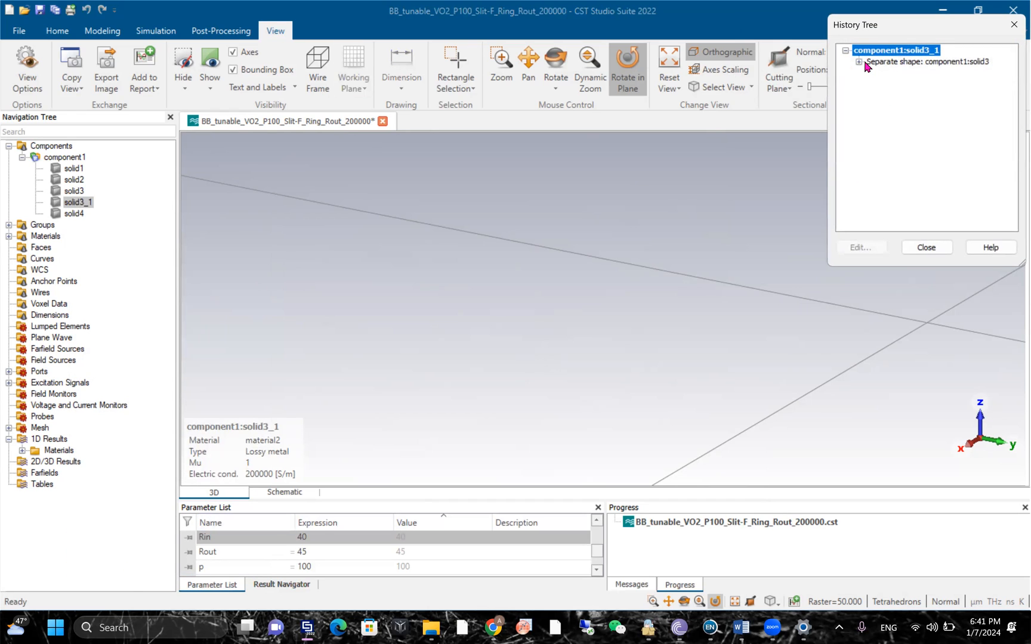
# Expand the Separate shape step, view the Define brick entry, then close the history
pyautogui.click(858, 60)
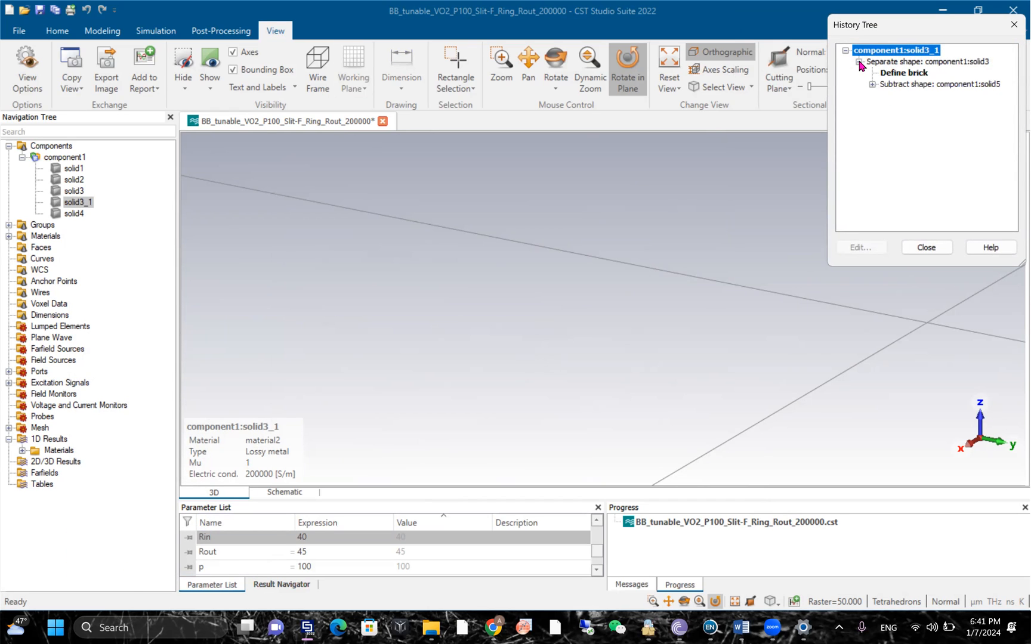
pyautogui.doubleClick(904, 73)
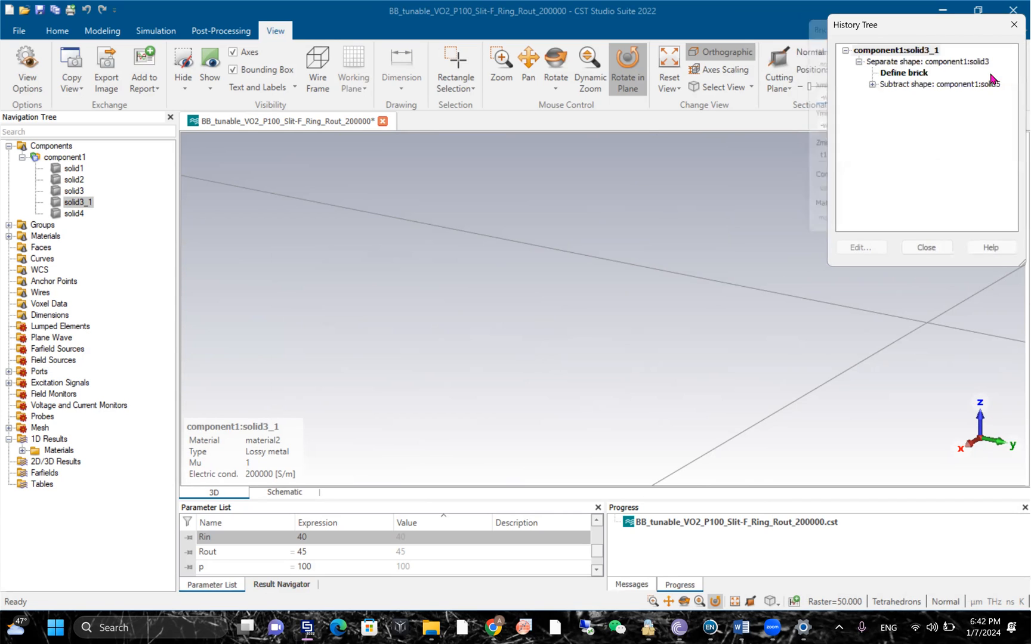
pyautogui.click(925, 247)
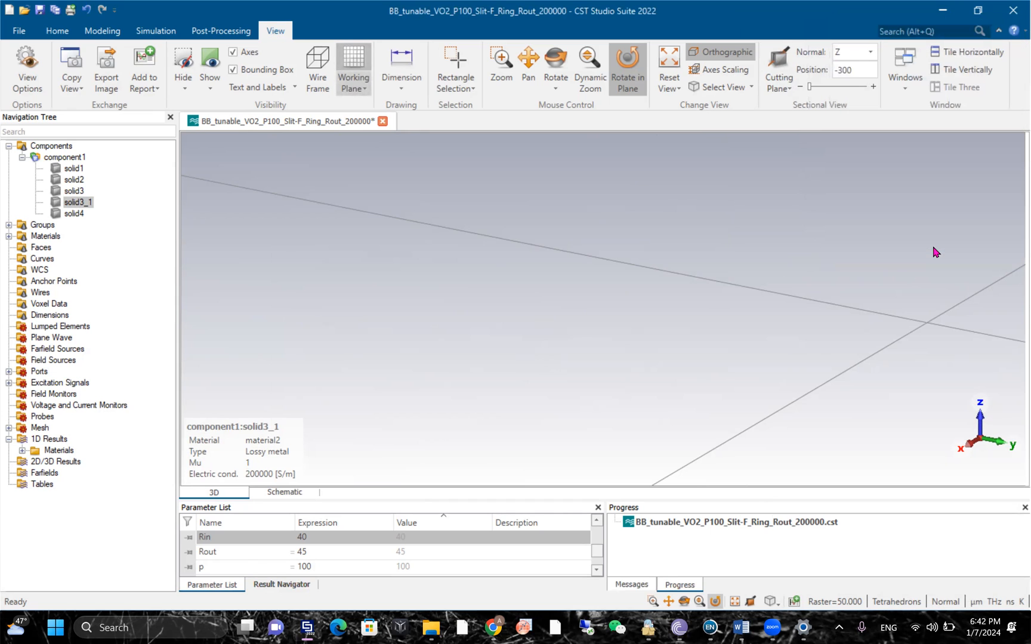
# Select solid3 under component1 and reset the view to fit the unit cell
pyautogui.click(64, 157)
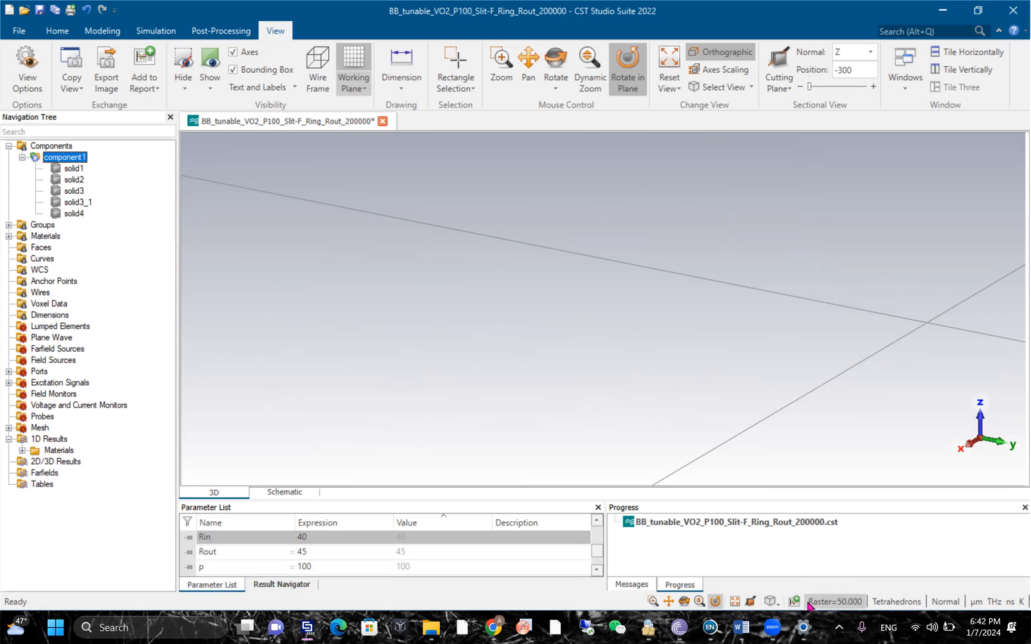
pyautogui.click(733, 601)
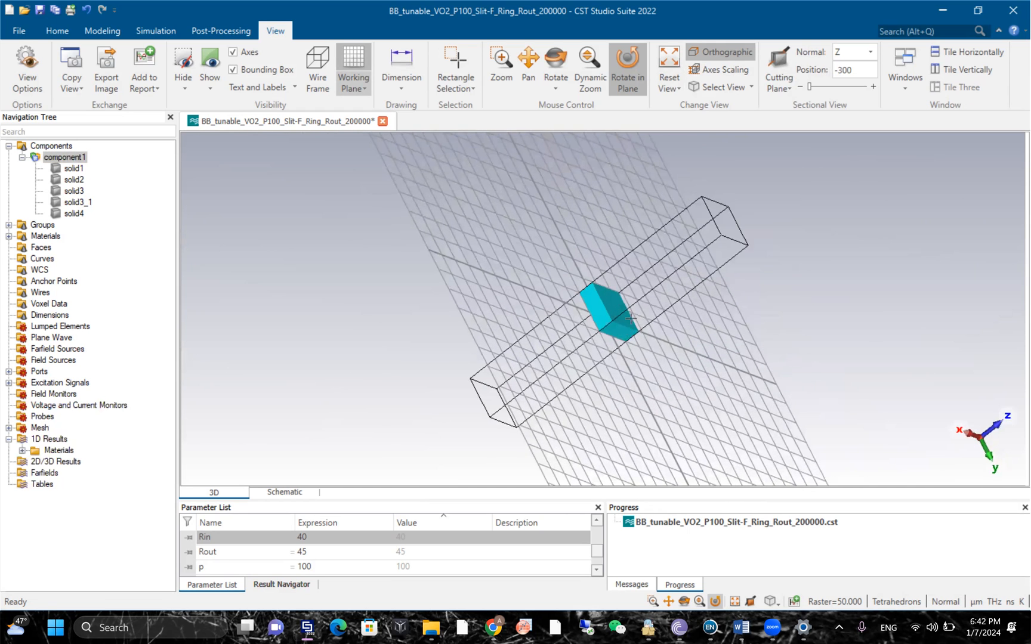
pyautogui.moveTo(75, 213)
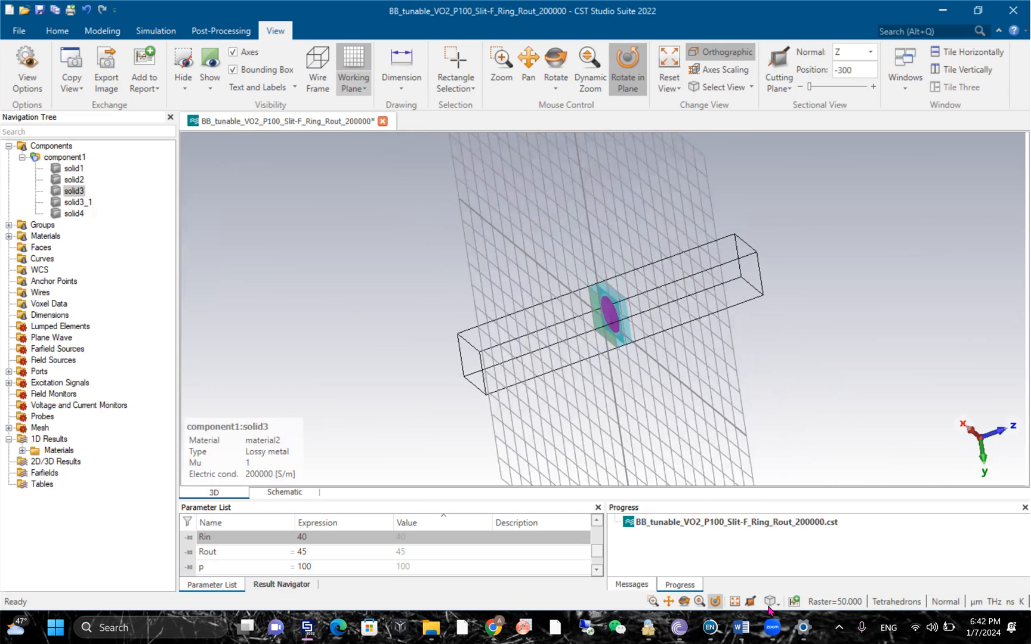
pyautogui.moveTo(74, 190)
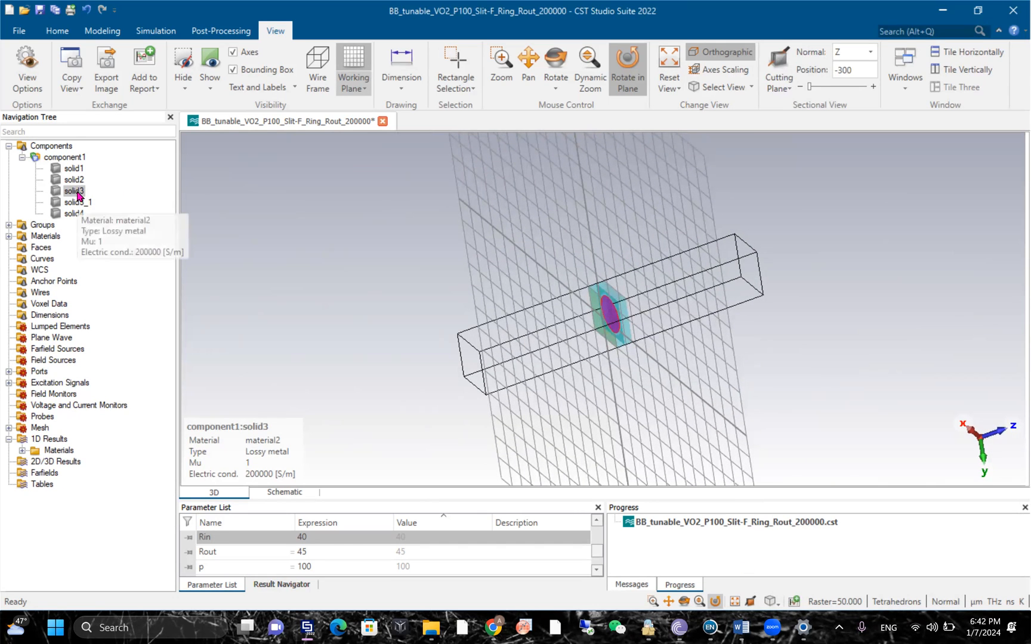
pyautogui.doubleClick(74, 191)
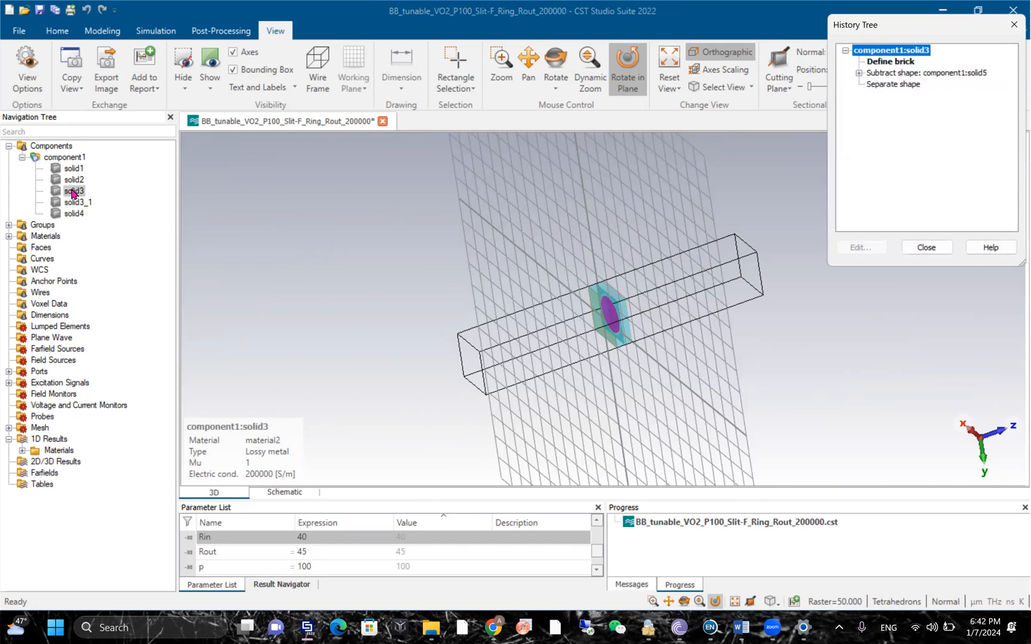
pyautogui.click(73, 191)
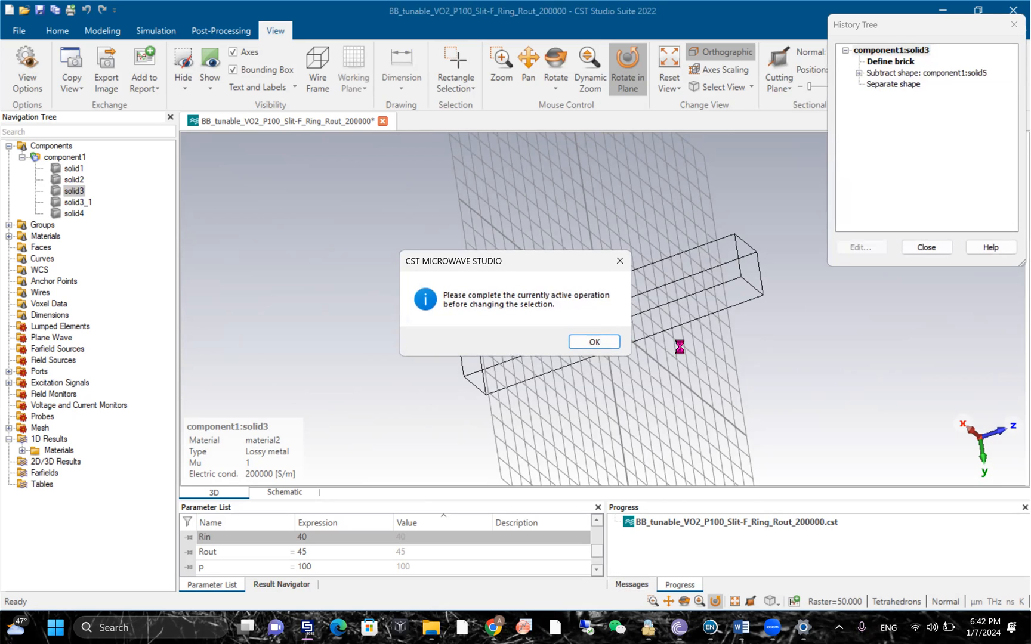
pyautogui.click(592, 341)
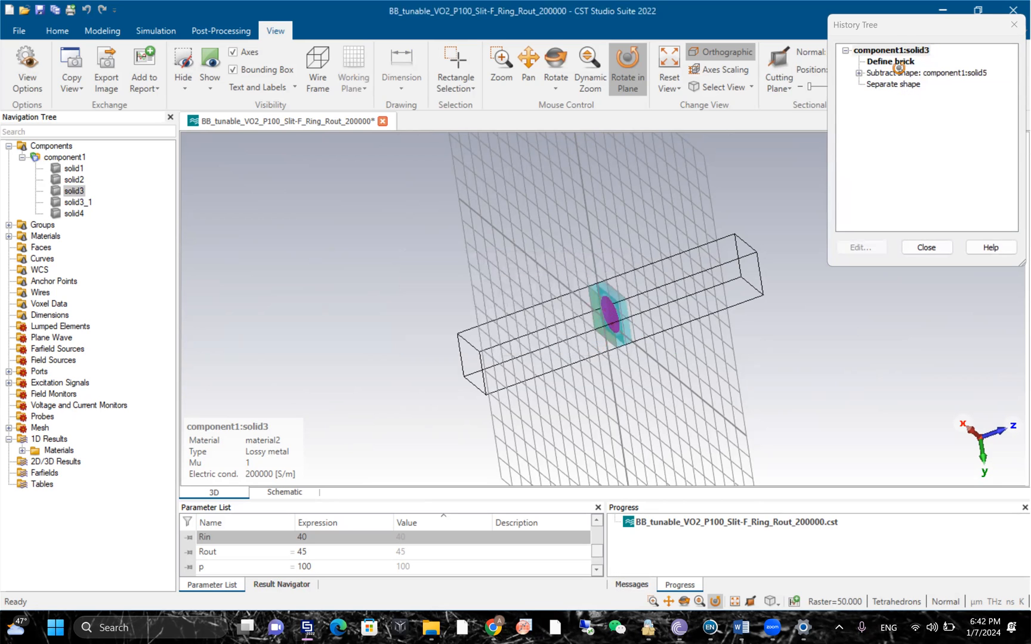
pyautogui.click(890, 60)
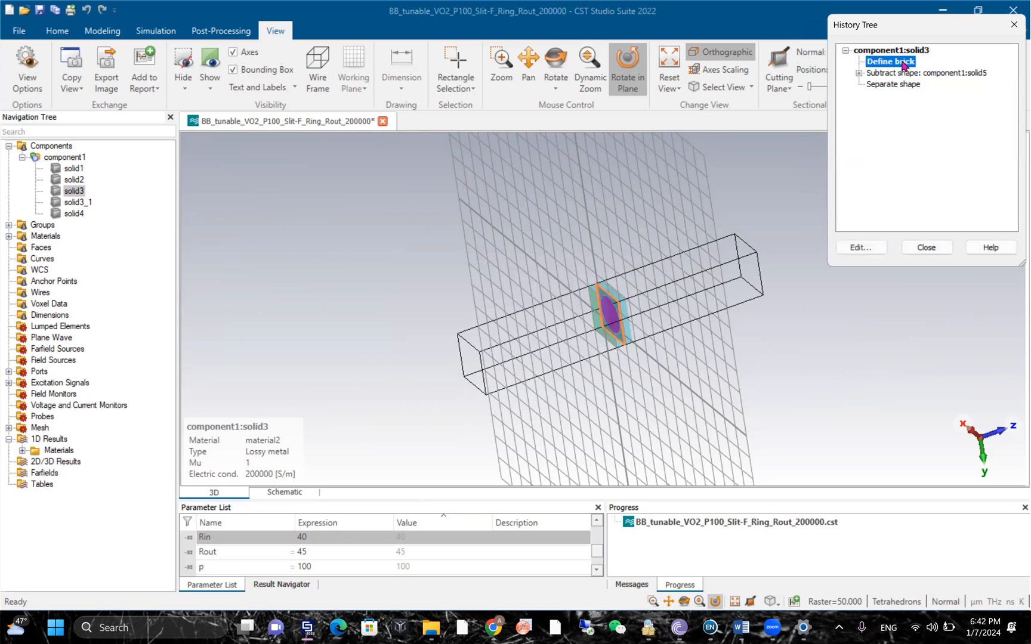
pyautogui.doubleClick(888, 60)
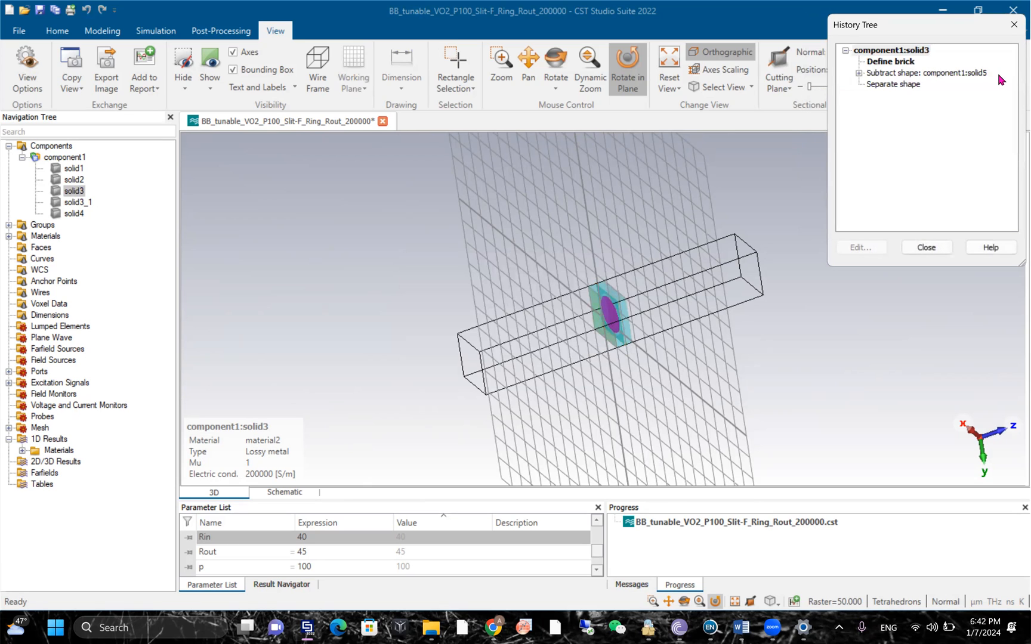
pyautogui.click(925, 247)
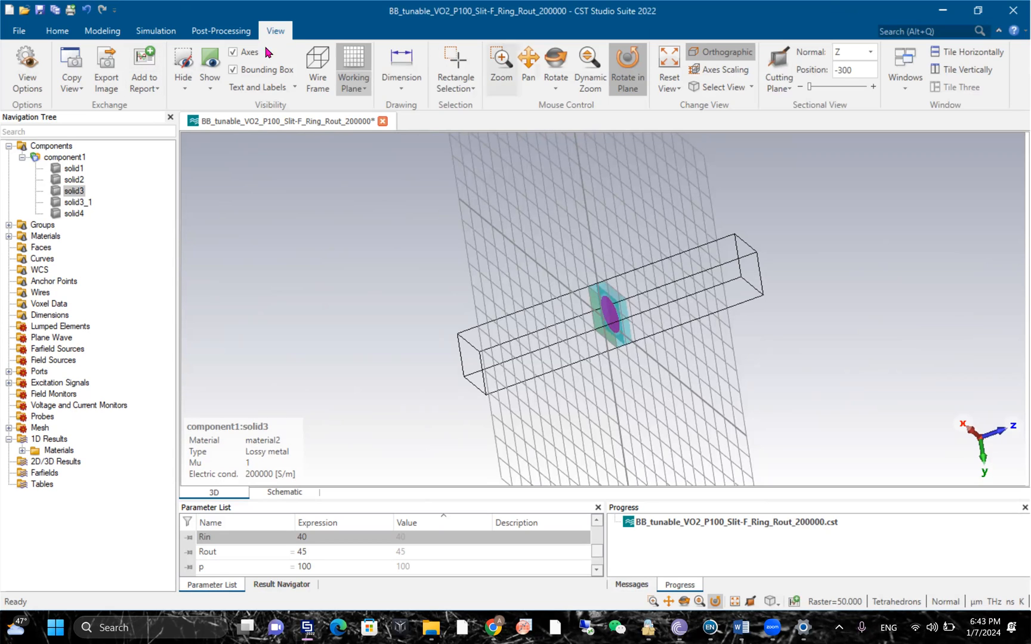
pyautogui.click(102, 31)
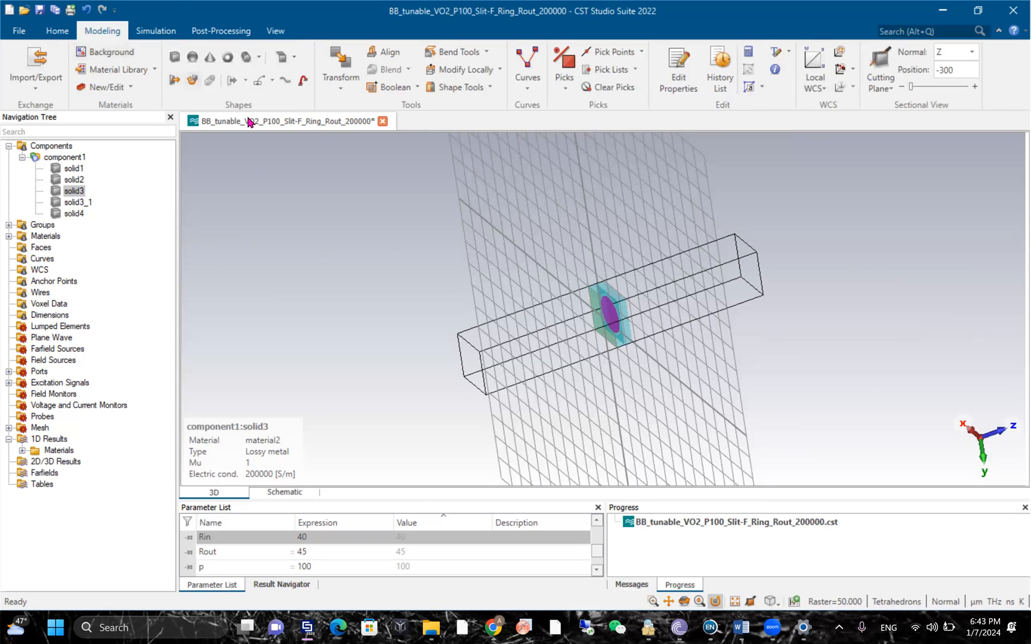
# Begin a new brick with Xmin = W+W/2, then cancel without creating it
pyautogui.click(174, 57)
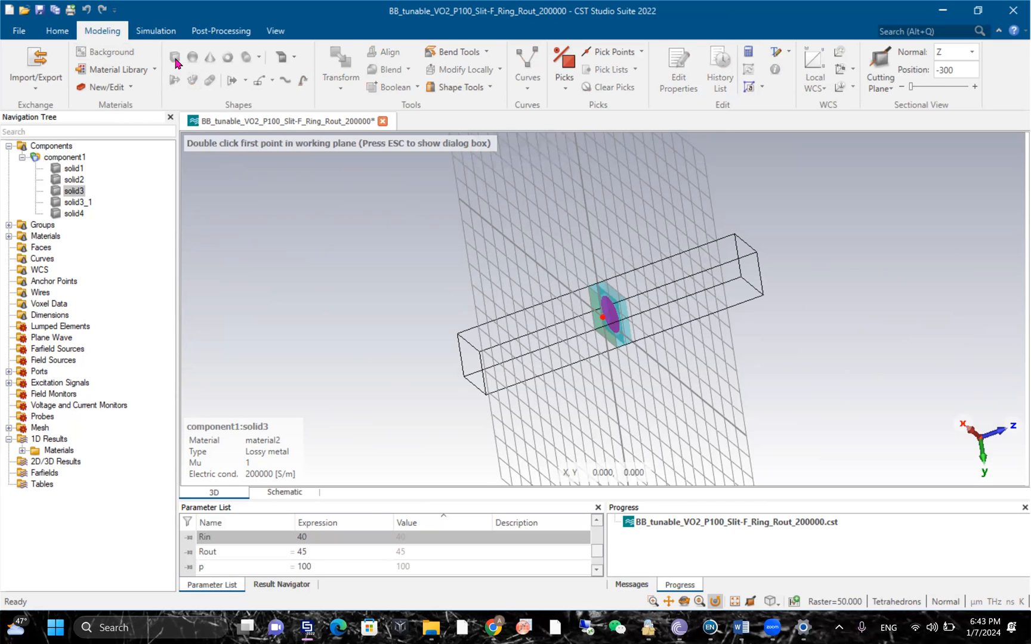
pyautogui.press('Escape')
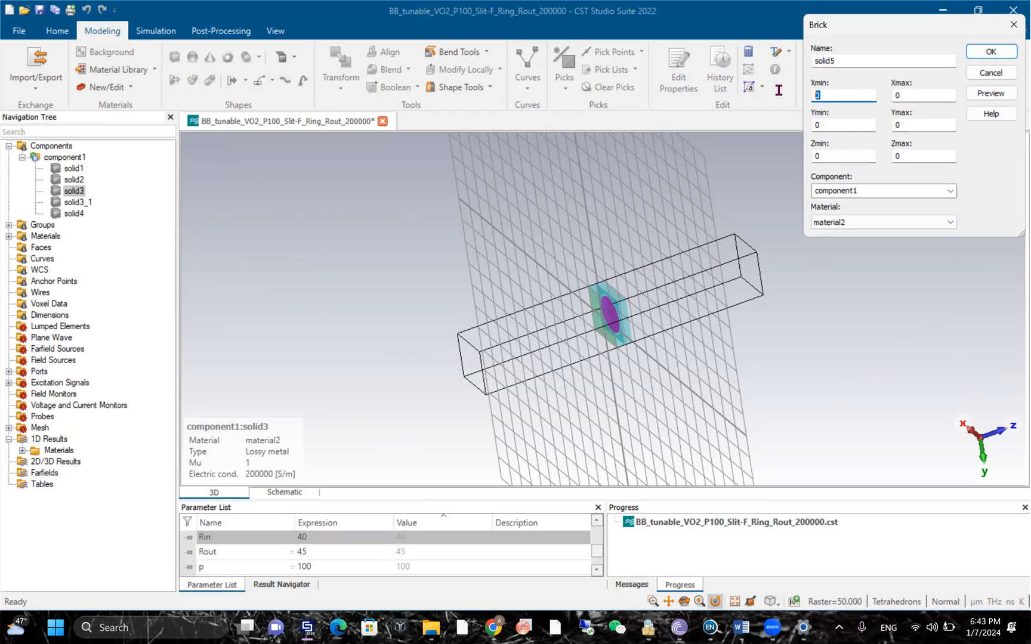
pyautogui.write('W')
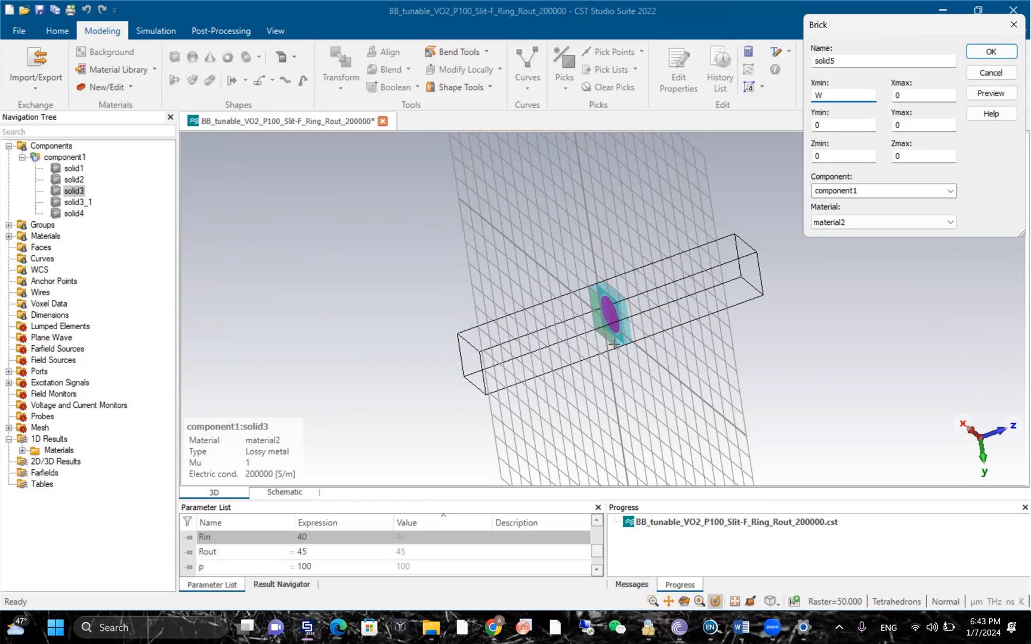
pyautogui.write('+')
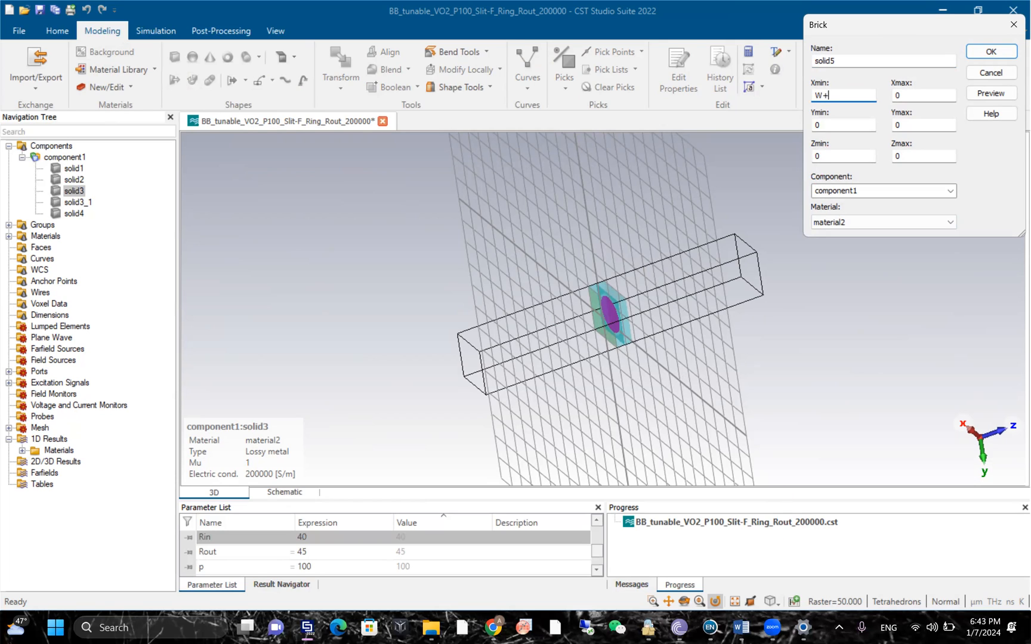
pyautogui.write('W/')
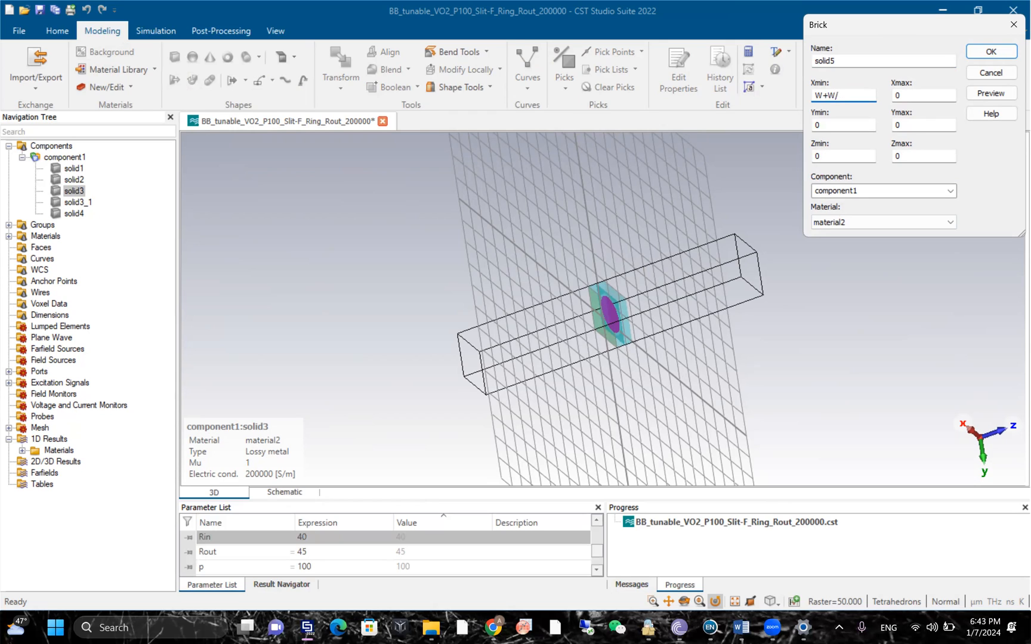
pyautogui.write('2')
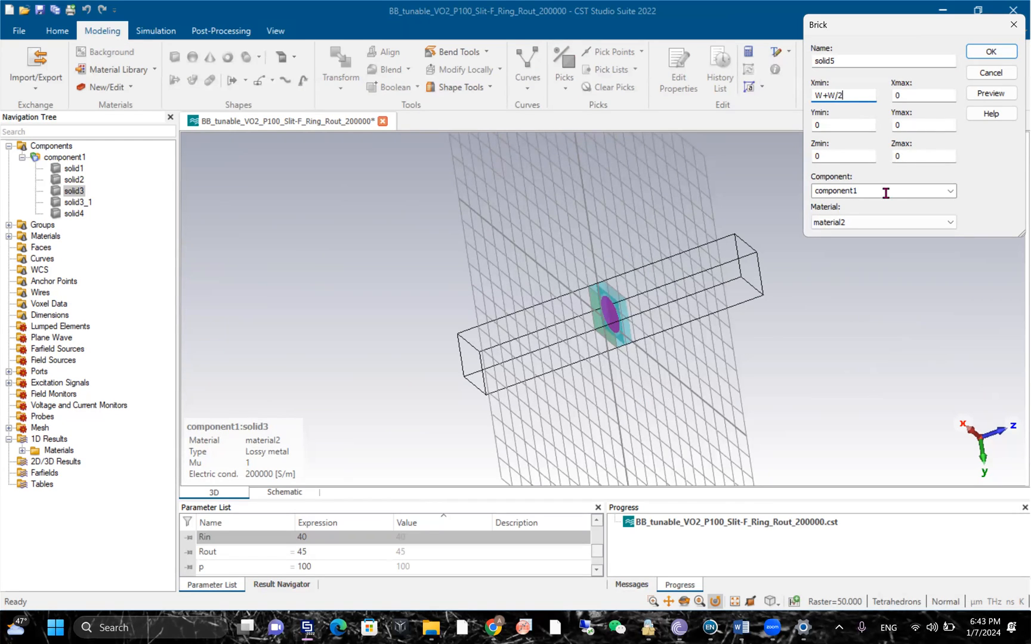
pyautogui.moveTo(991, 72)
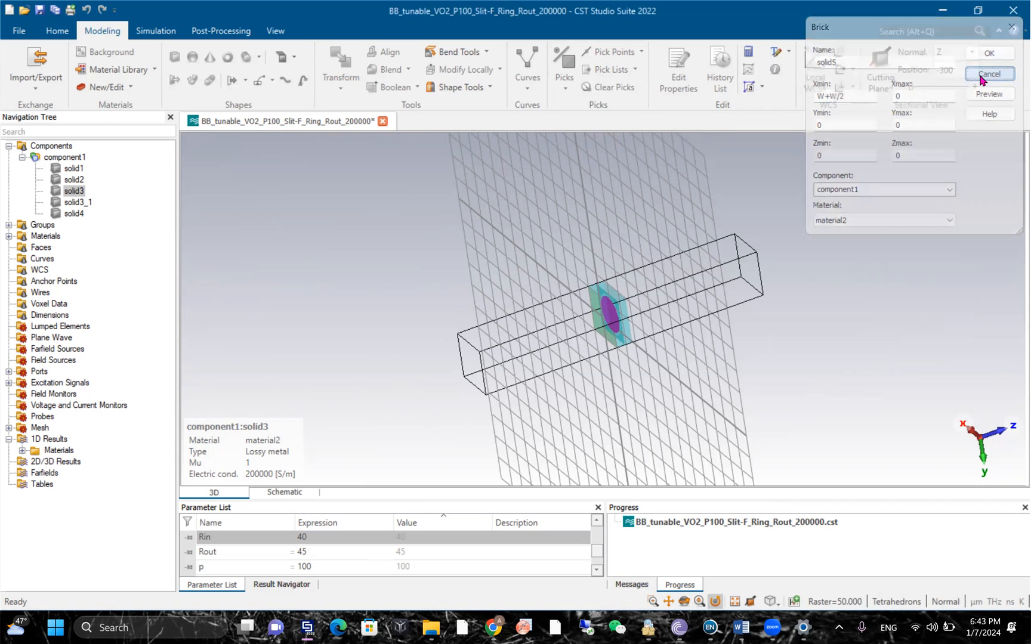
pyautogui.click(990, 73)
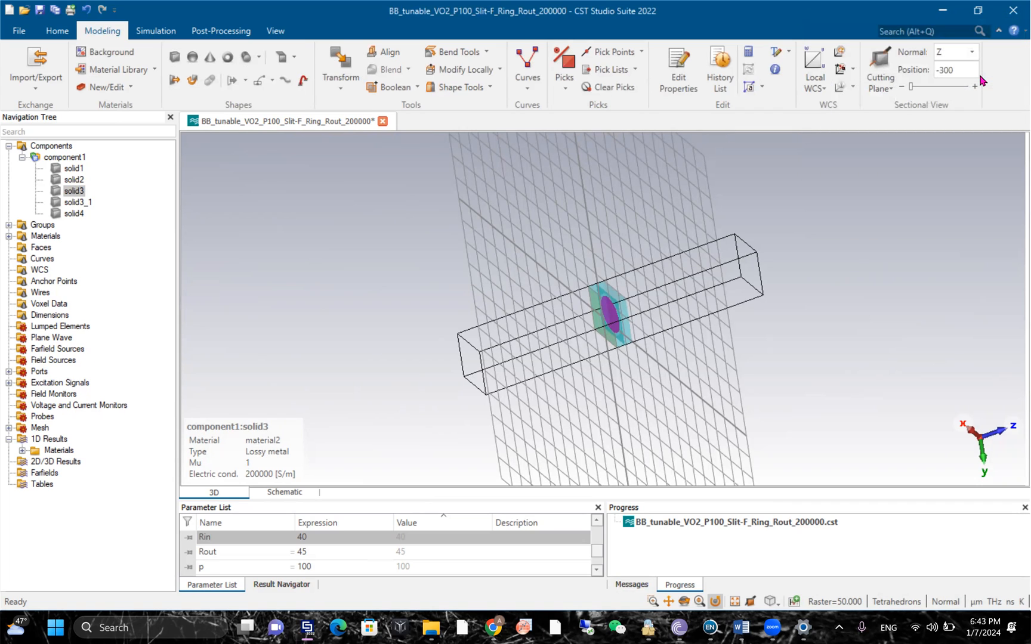
pyautogui.moveTo(816, 392)
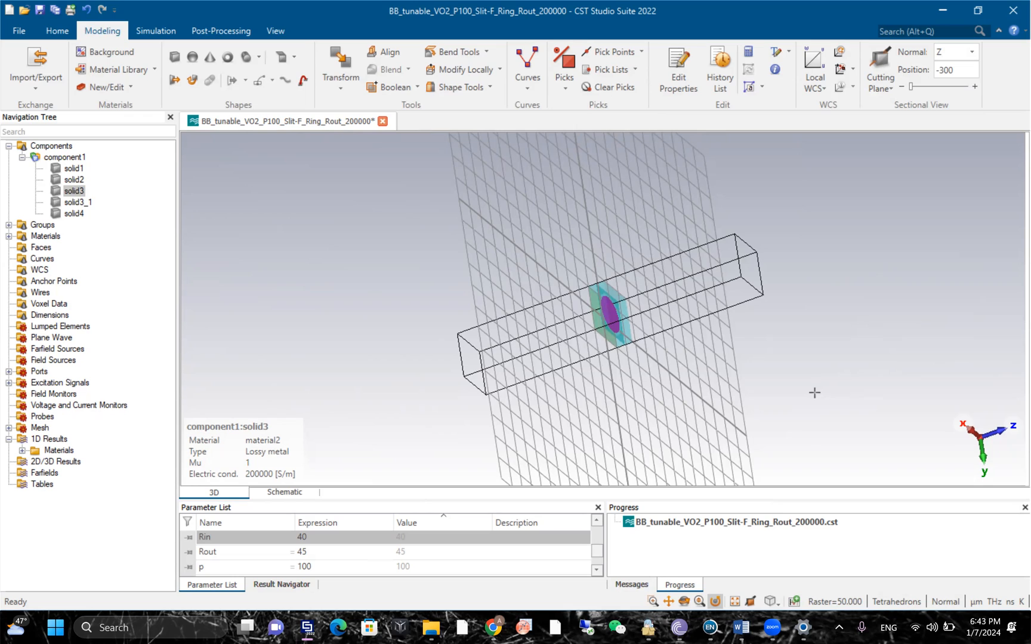
pyautogui.moveTo(783, 475)
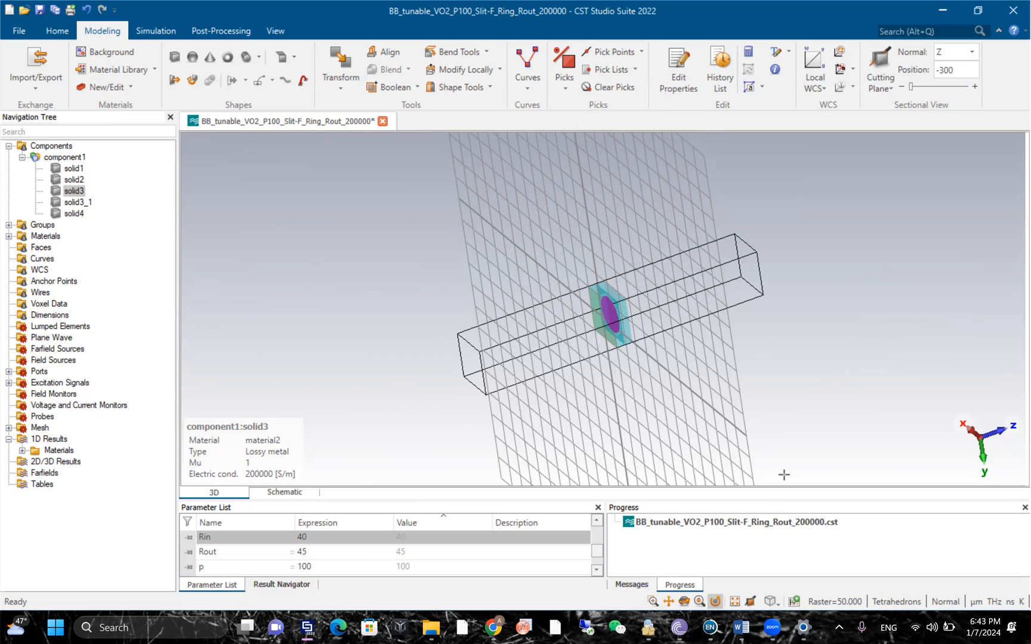
pyautogui.moveTo(790, 466)
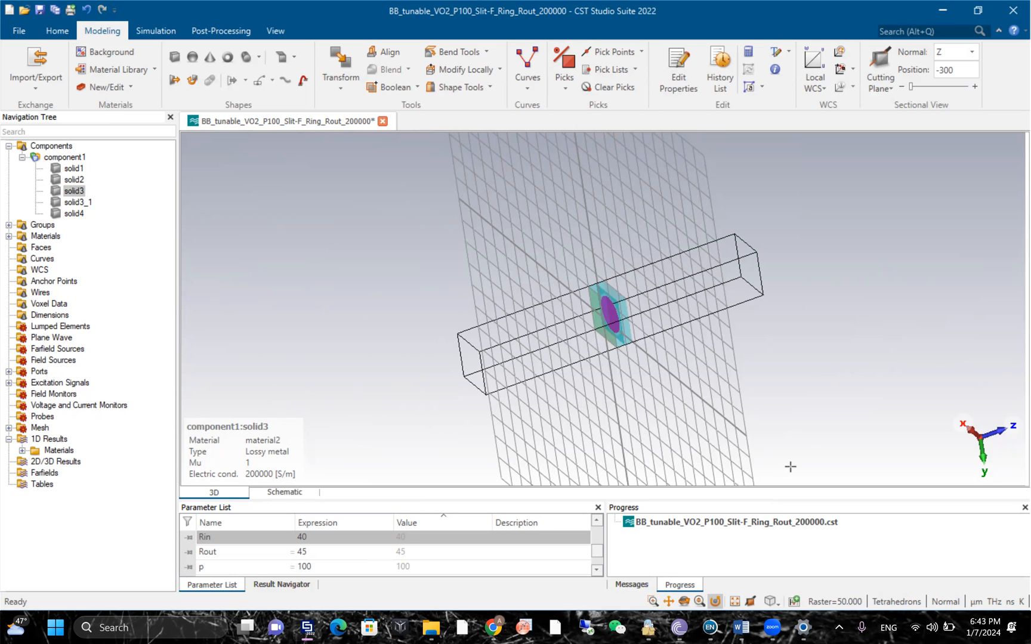